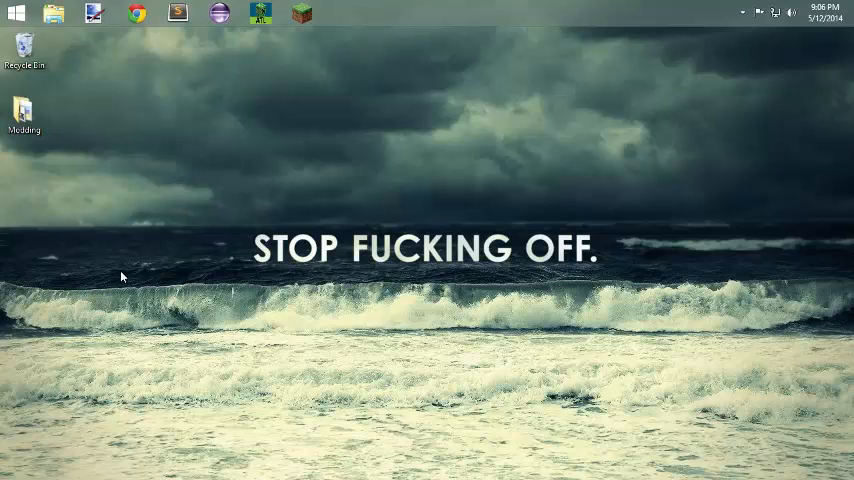
mouse_move(72, 176)
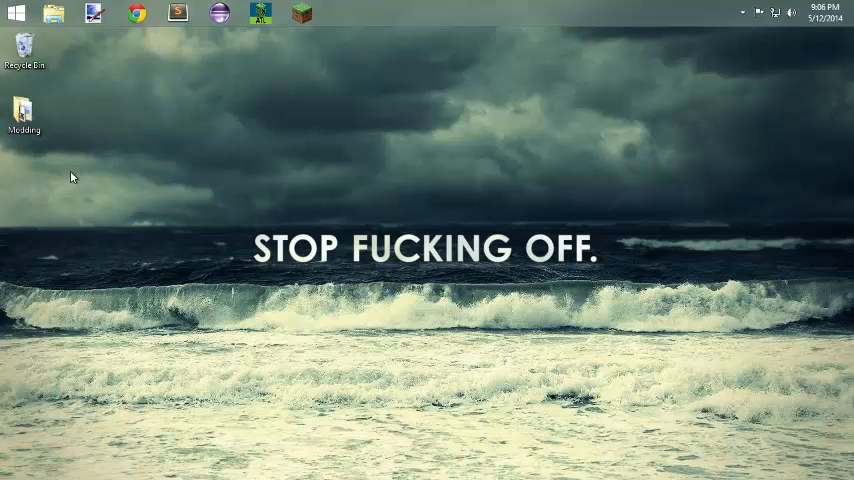
mouse_move(92, 136)
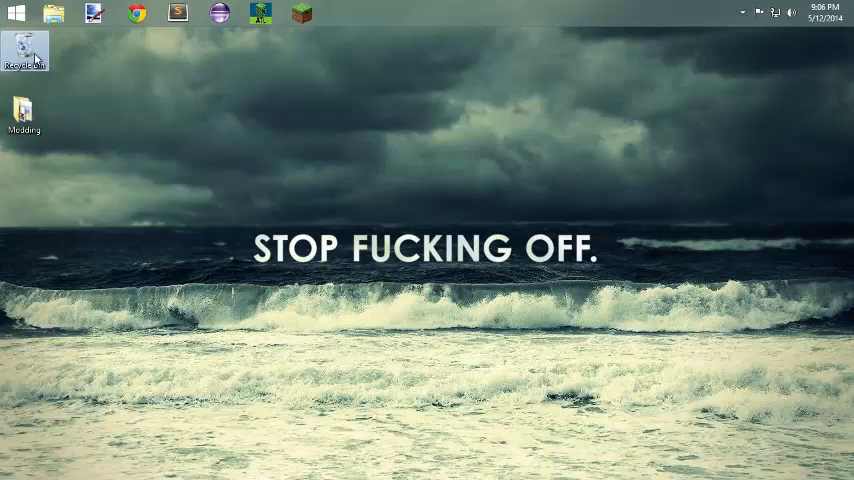
mouse_move(114, 96)
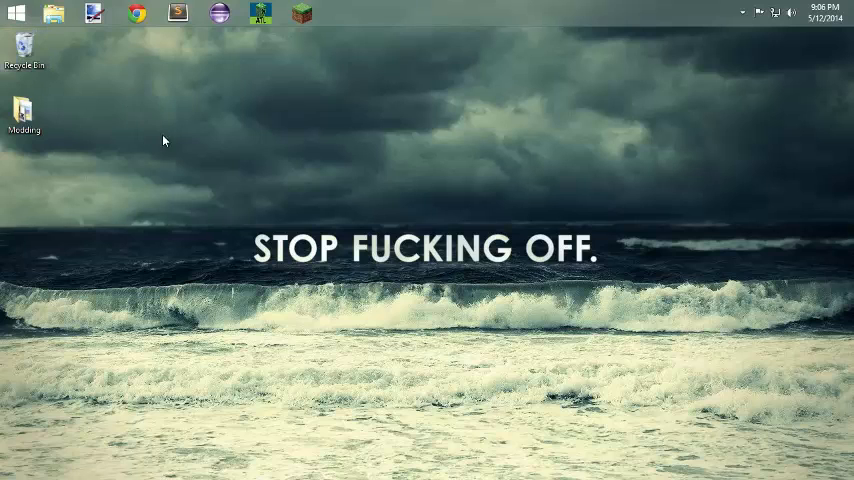
Empty the Recycle Bin, confirming permanent deletion of all items, and close its window.
double_click(24, 48)
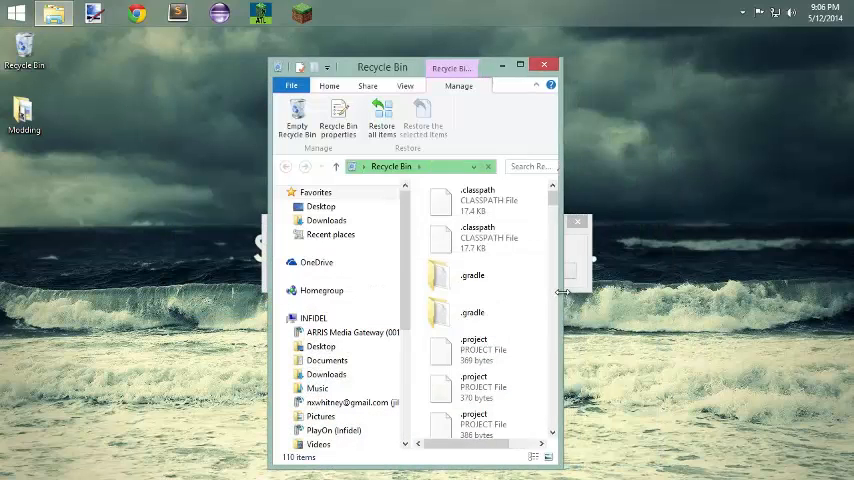
left_click(296, 120)
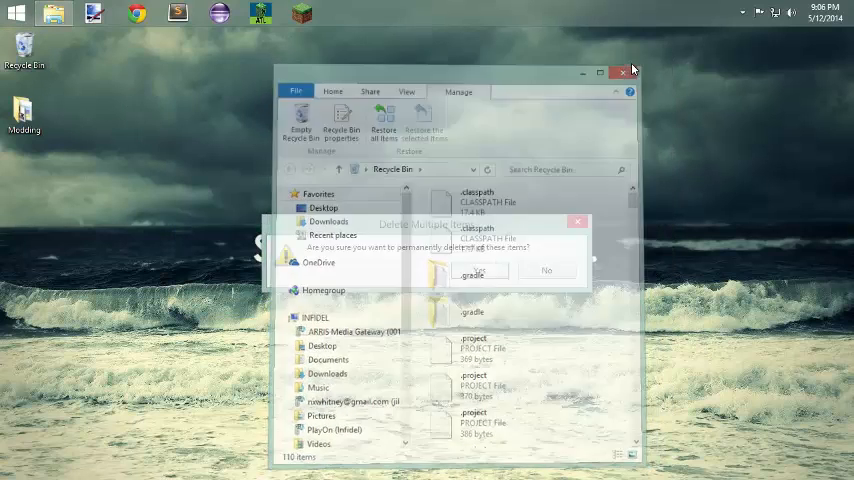
left_click(624, 72)
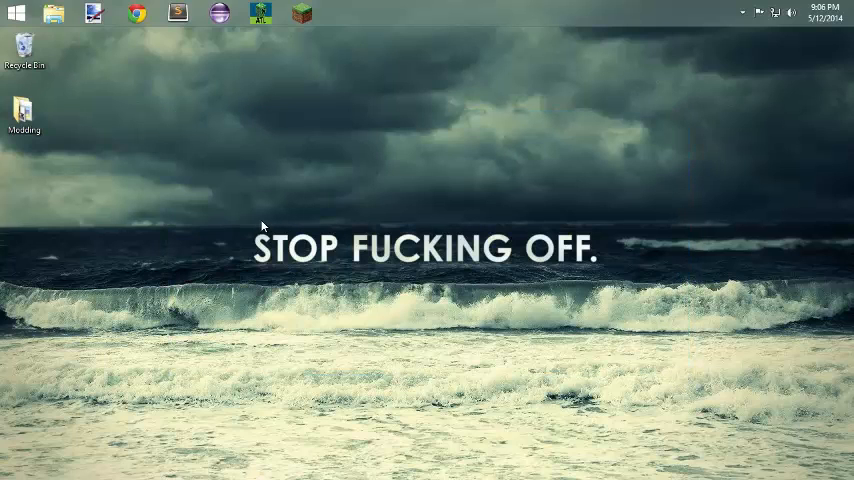
mouse_move(248, 228)
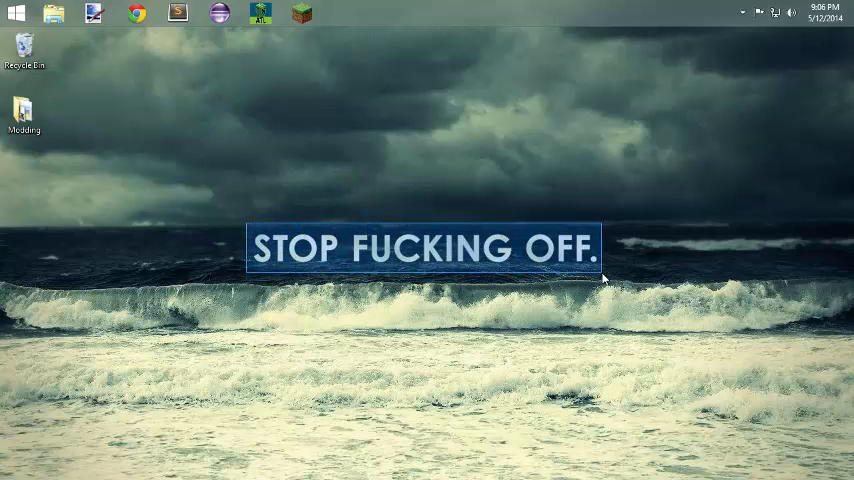
left_click(604, 278)
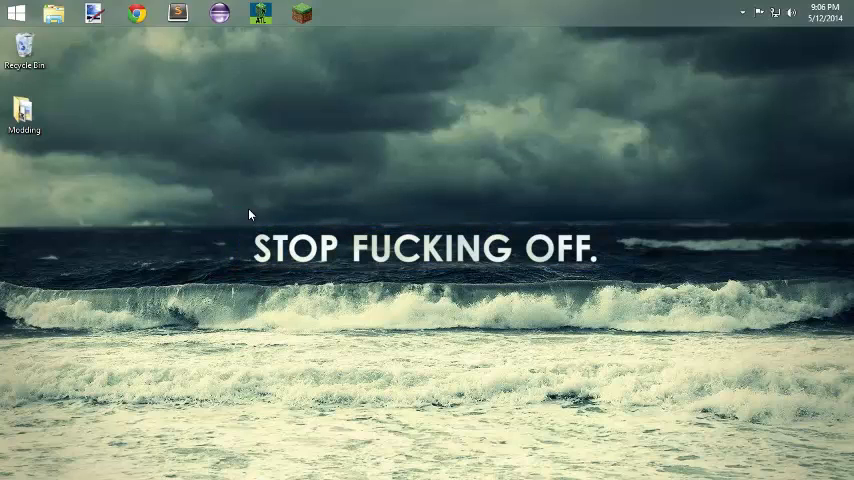
mouse_move(248, 206)
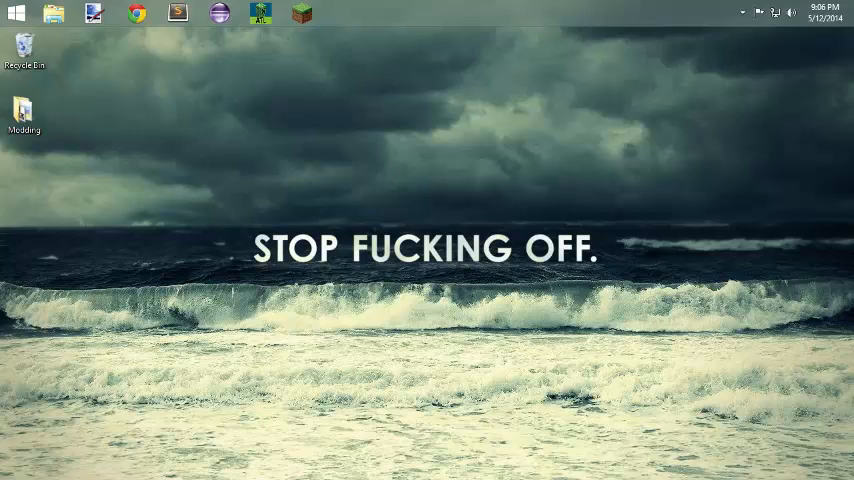
Launch Eclipse and pick an available workspace after the workspace-in-use error.
left_click(24, 110)
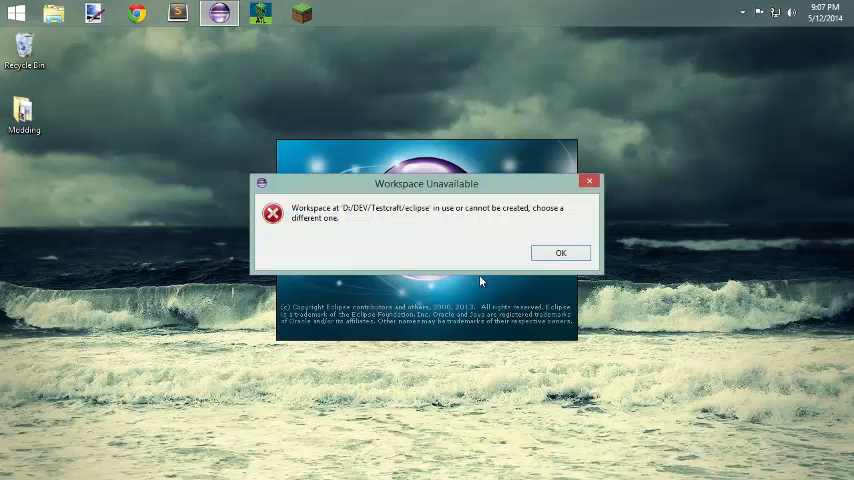
left_click(560, 252)
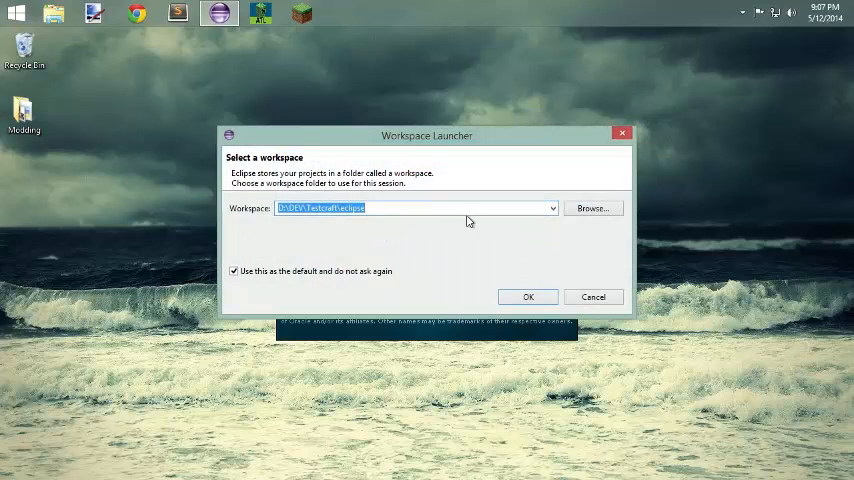
left_click(552, 208)
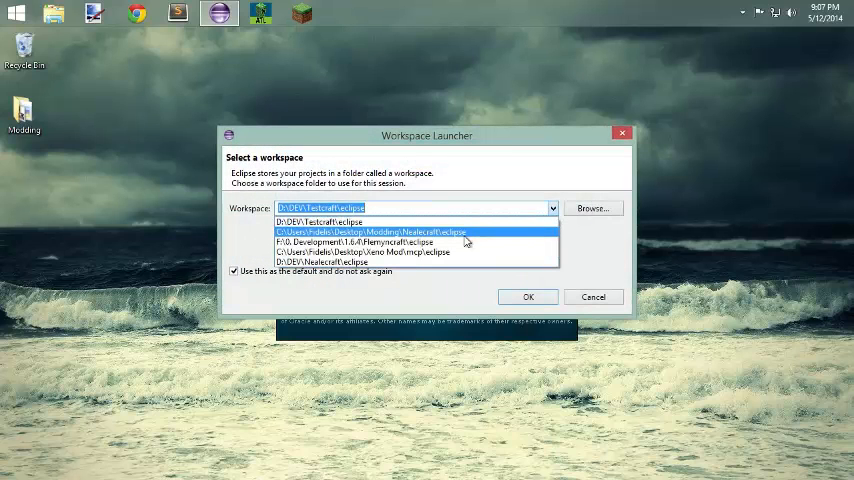
left_click(528, 296)
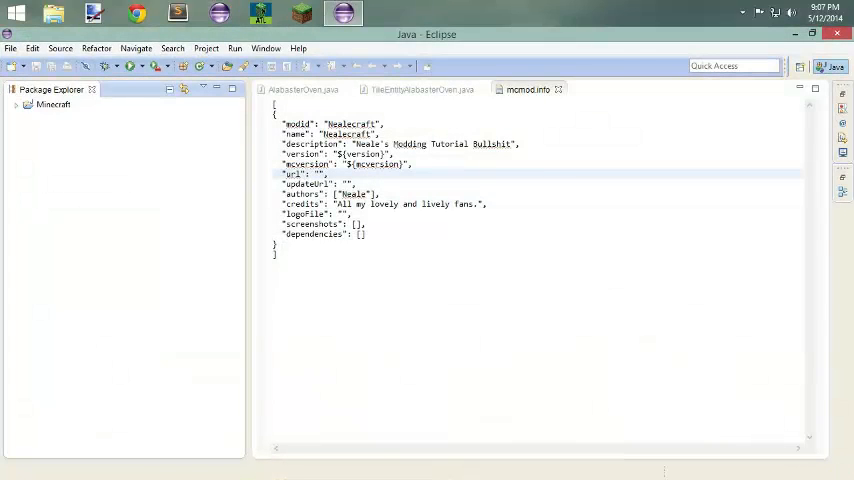
Close all editor files and drill into the Minecraft project's mod source package.
left_click(300, 88)
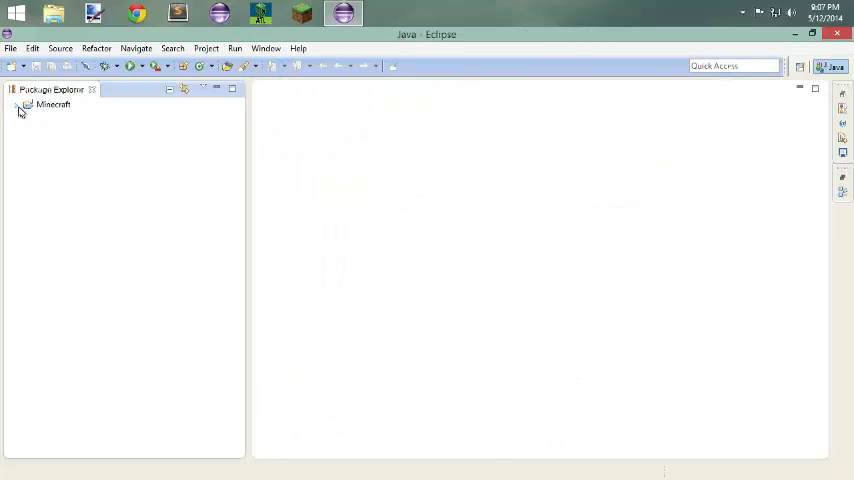
left_click(16, 104)
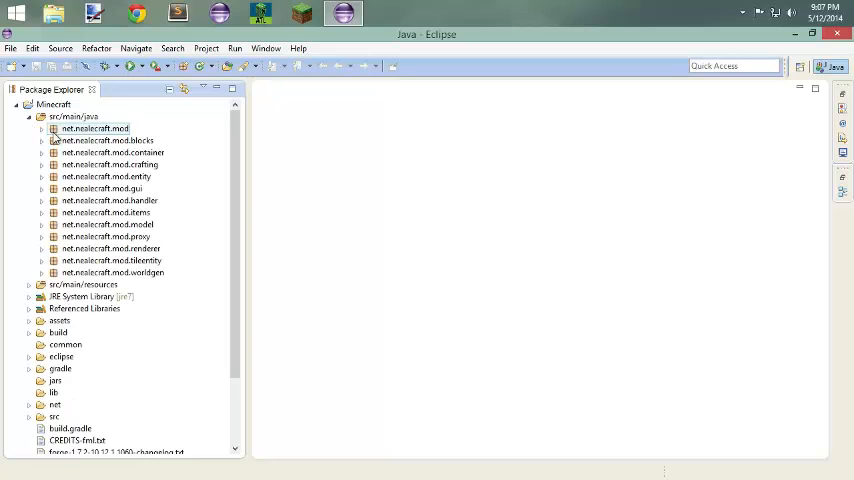
double_click(96, 140)
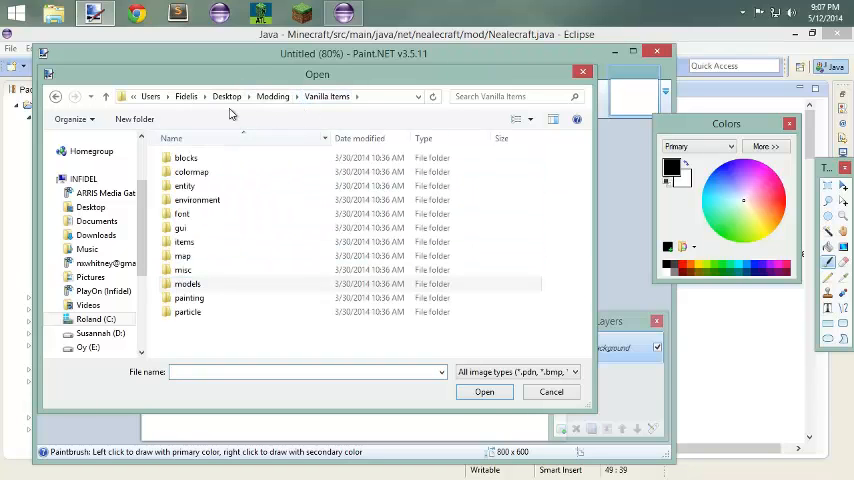
Browse to models/armor and open the diamond_layer_1.png armor texture.
double_click(188, 284)
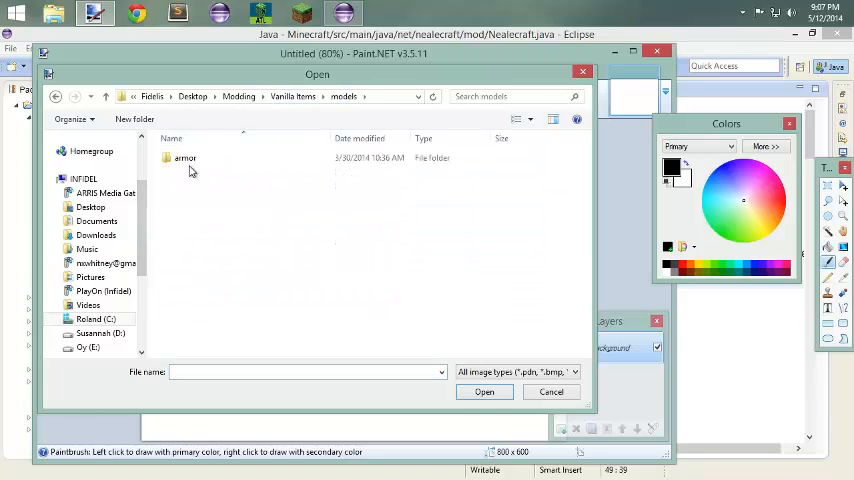
double_click(184, 158)
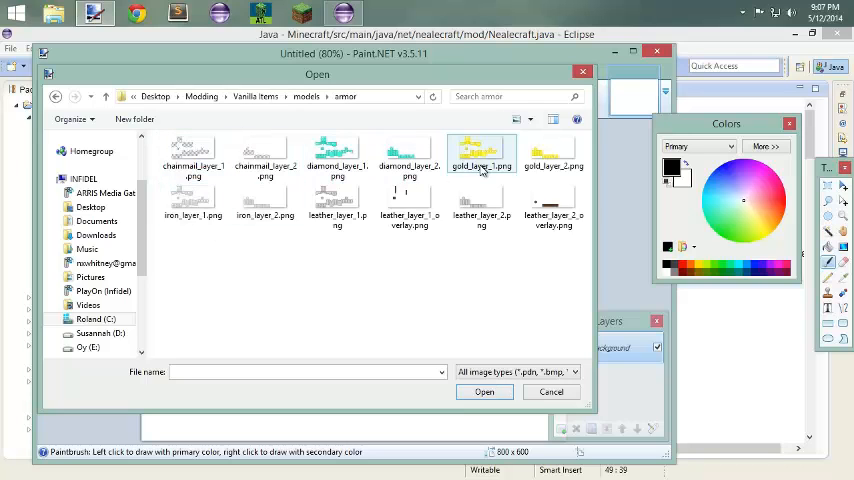
left_click(408, 160)
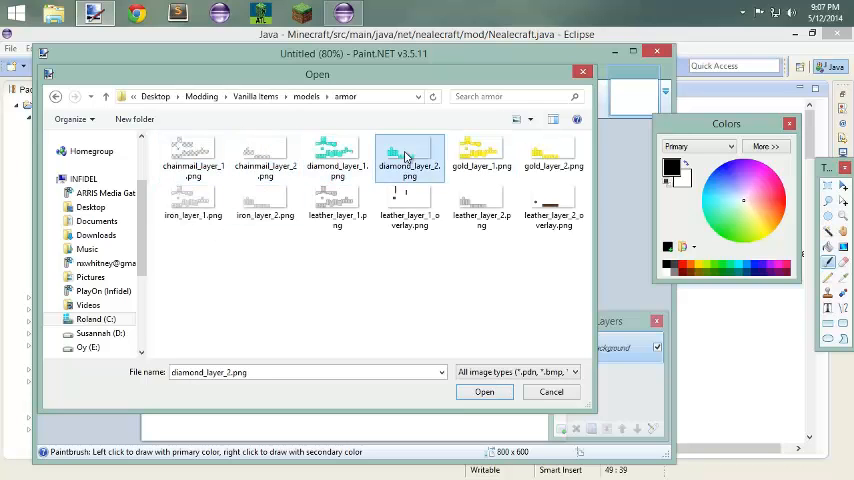
left_click(552, 156)
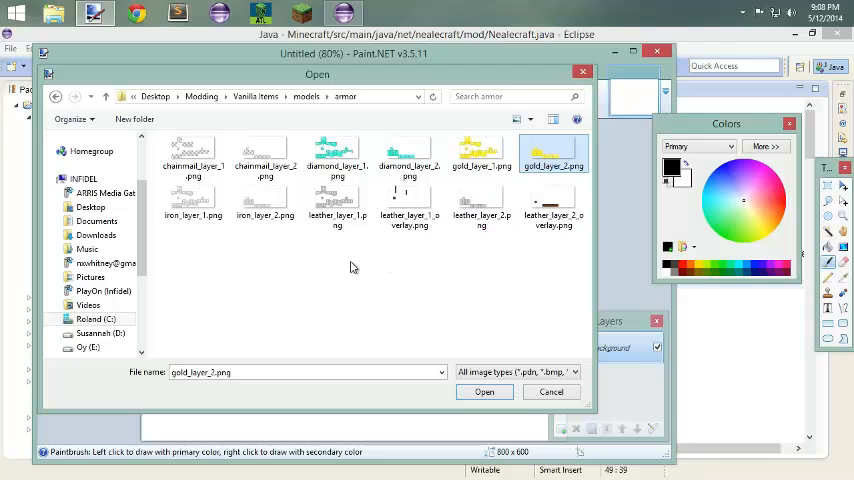
left_click(408, 156)
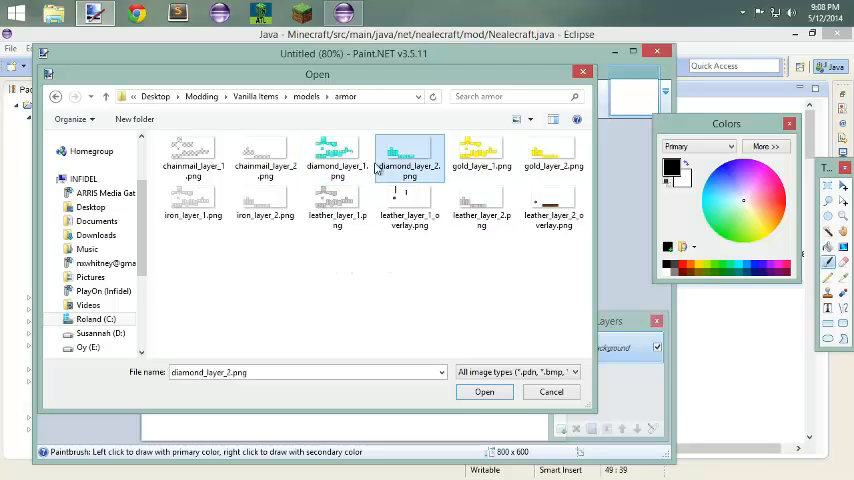
left_click(336, 152)
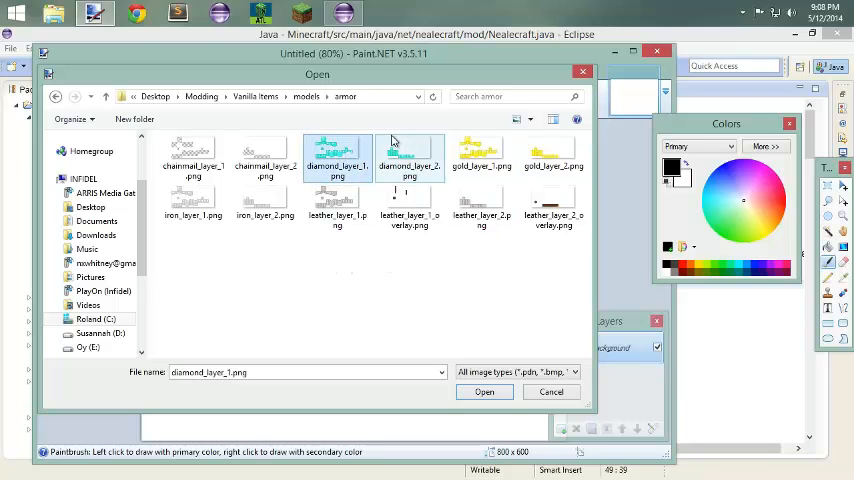
left_click(336, 156)
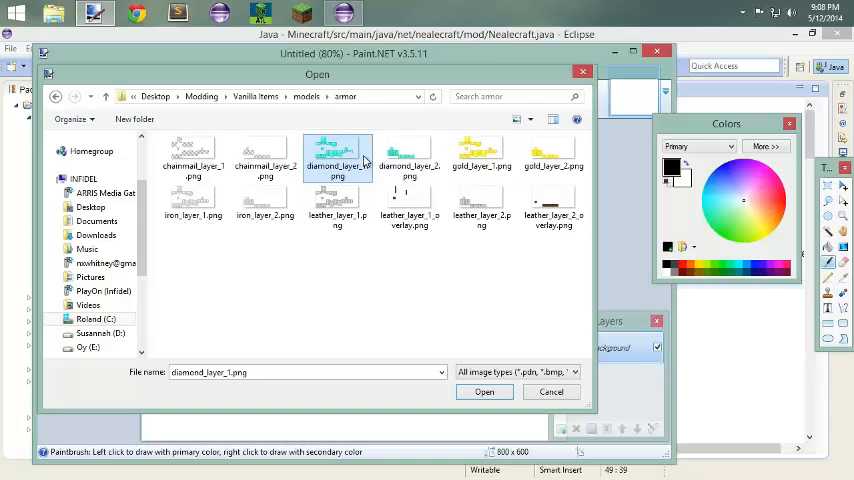
left_click(484, 392)
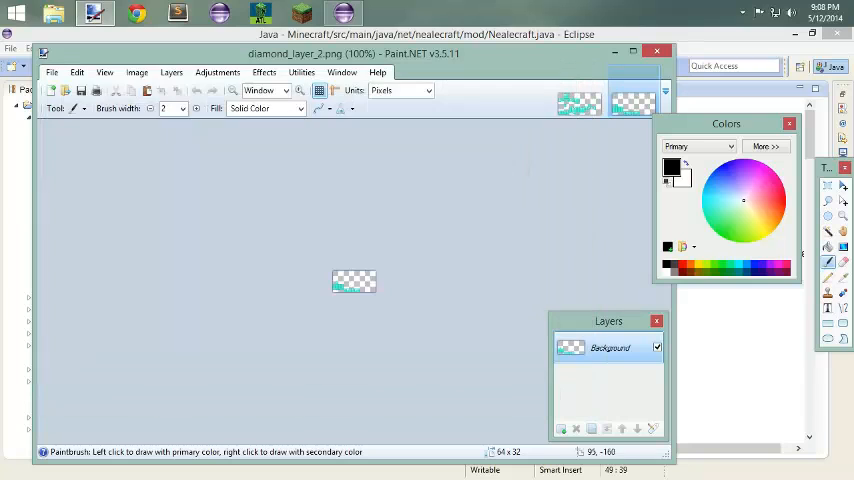
left_click(580, 100)
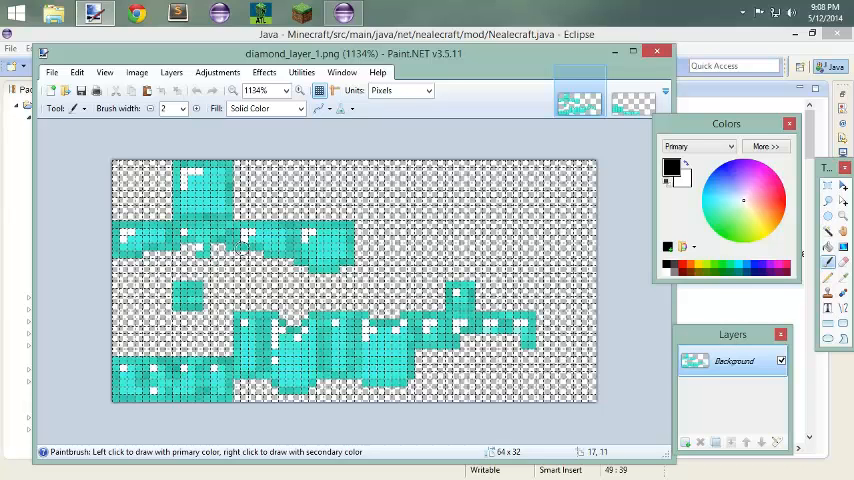
mouse_move(204, 190)
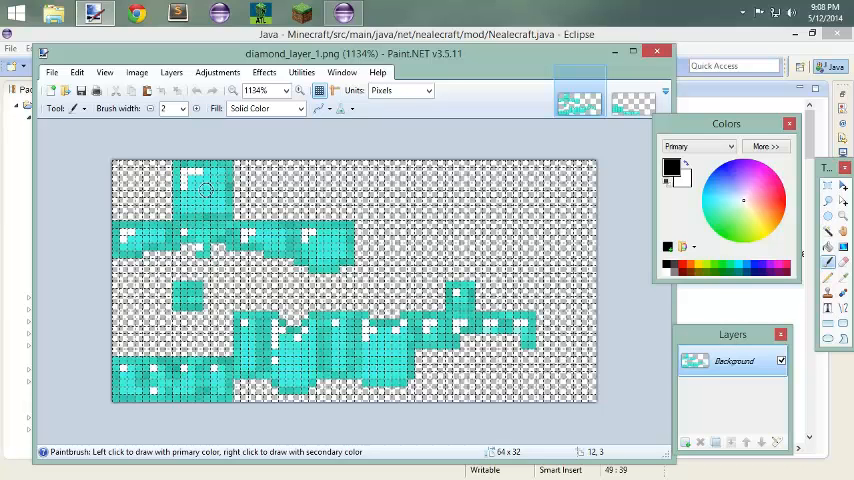
mouse_move(200, 240)
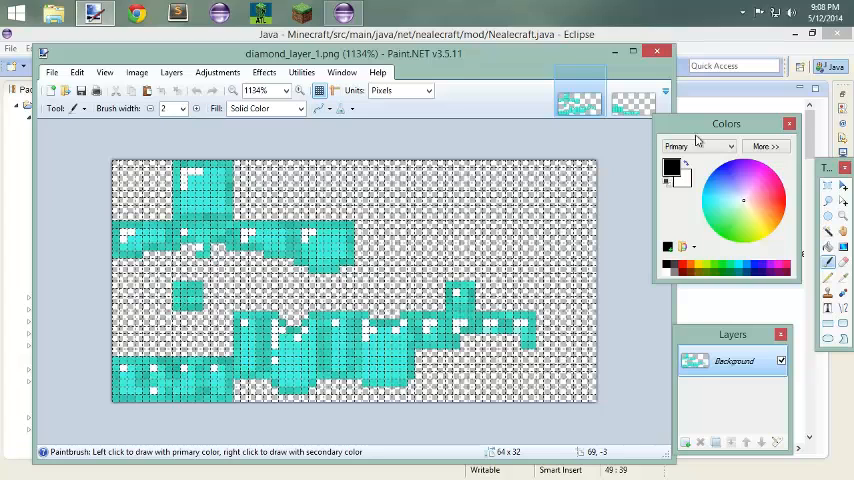
left_click(58, 108)
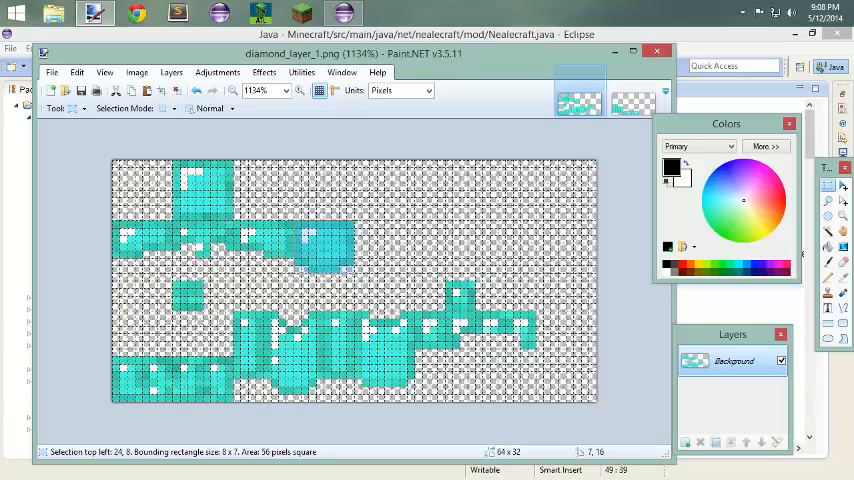
left_click(184, 296)
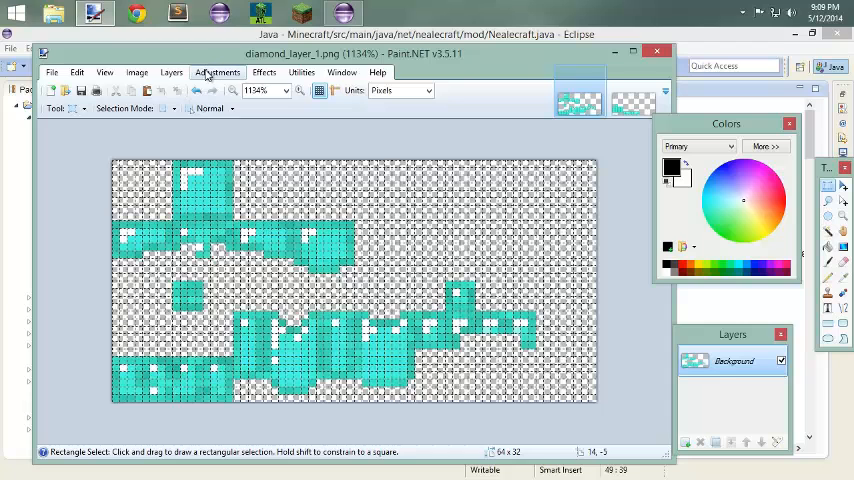
Shift diamond_layer_1's hue to orange, then start the same adjustment on diamond_layer_2.
left_click(216, 72)
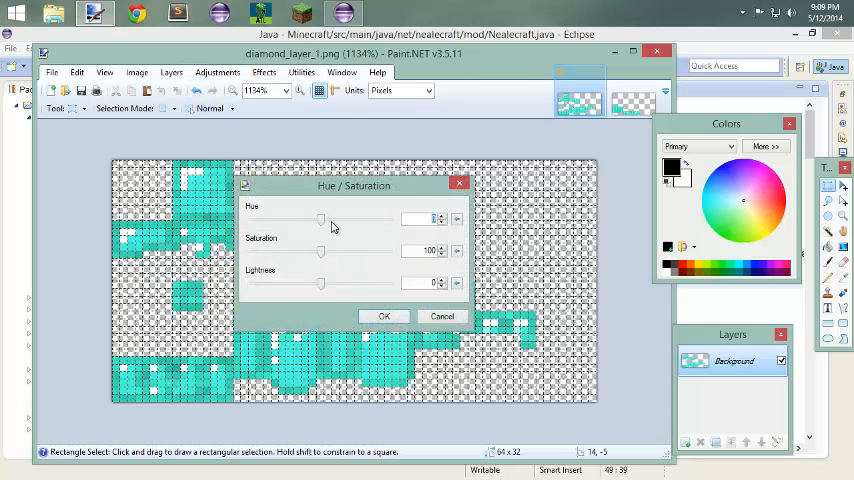
left_click_drag(320, 220, 270, 220)
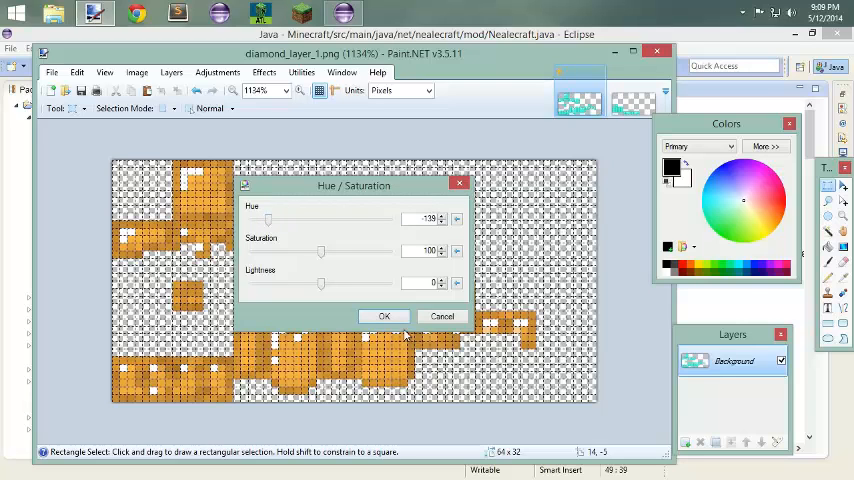
left_click(384, 316)
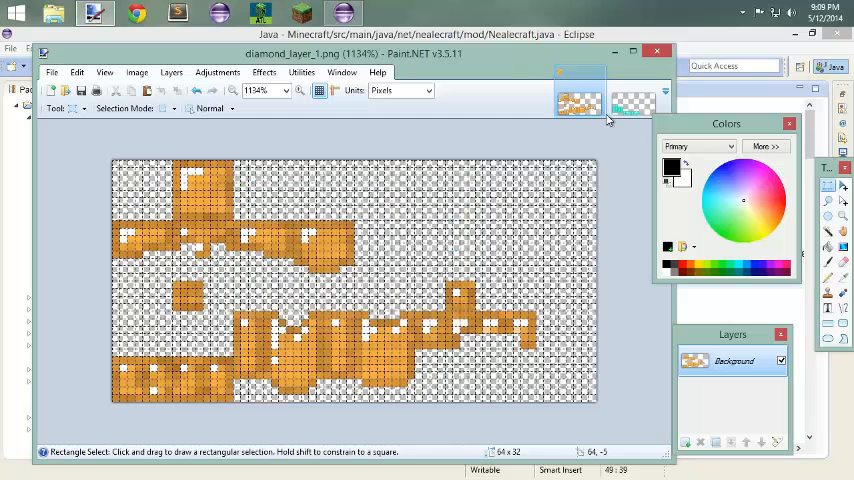
left_click(216, 72)
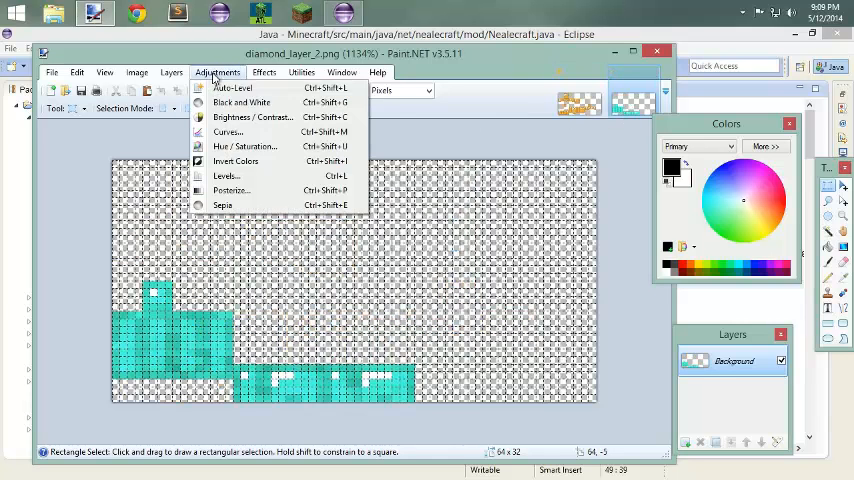
left_click(244, 146)
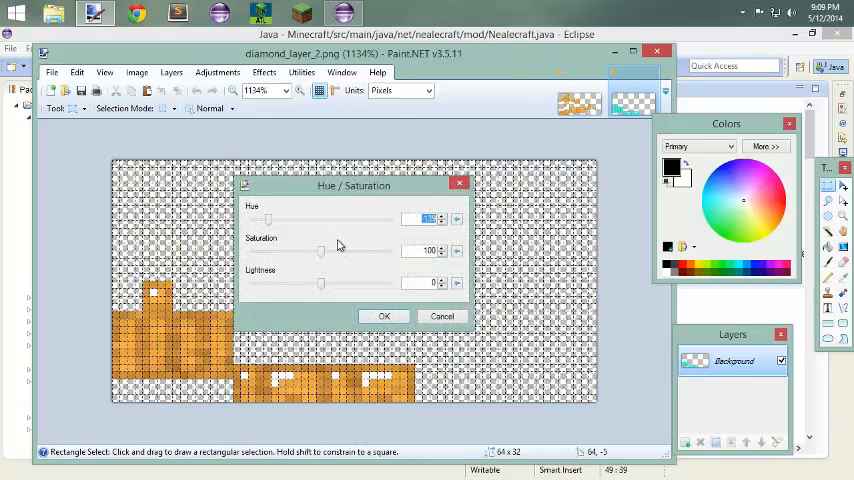
Apply the orange hue to the second layer and start saving the first layer under a new name.
left_click(442, 316)
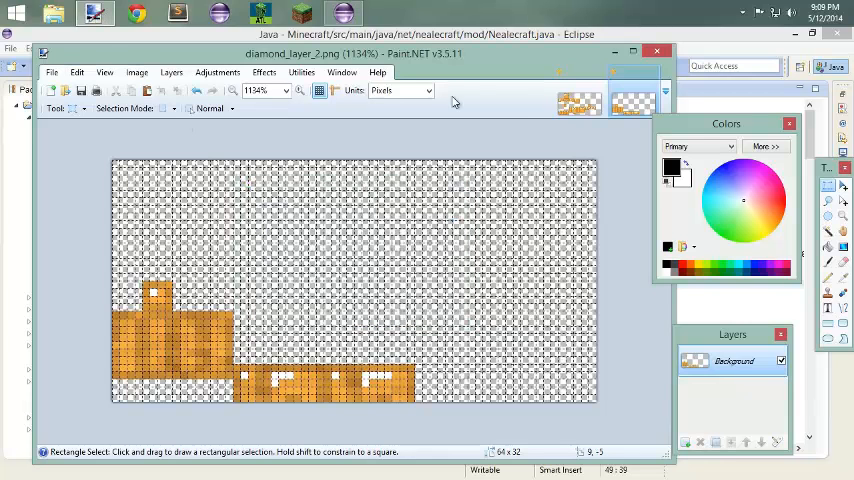
left_click(52, 72)
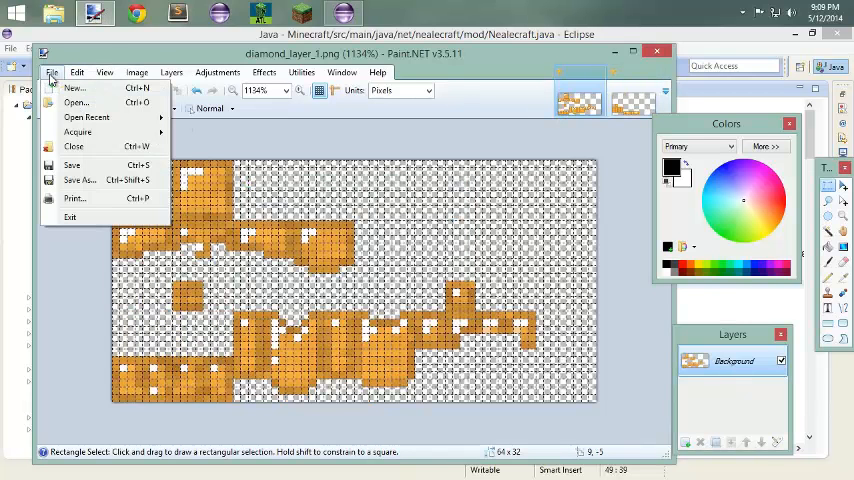
left_click(80, 180)
type("topaz_layer_1.png")
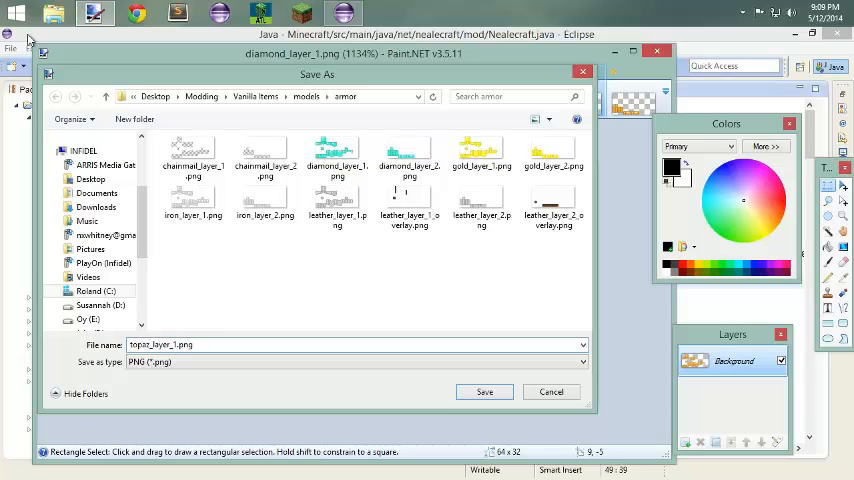
Browse to the mod's textures/model folder, create an armor folder and save topaz_layer_1.png there.
left_click(84, 178)
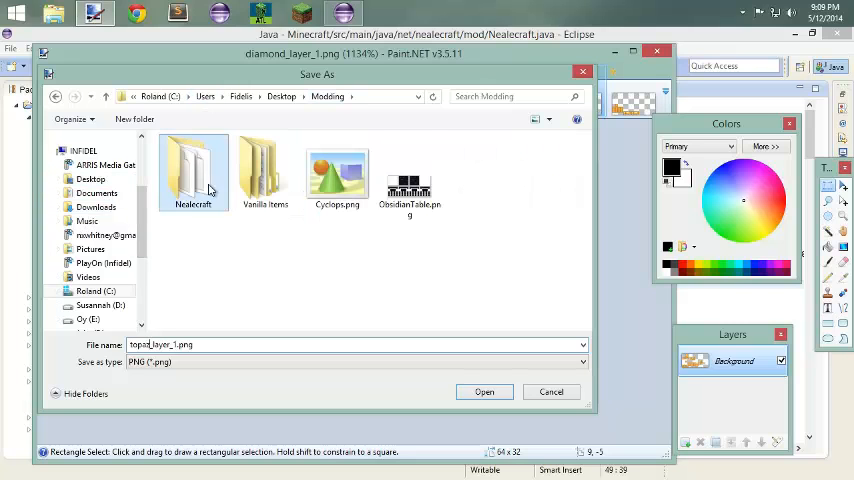
double_click(192, 170)
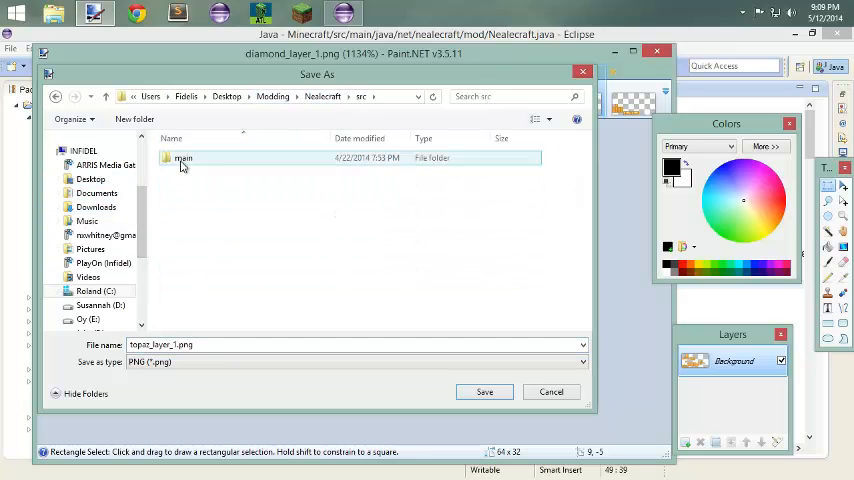
double_click(184, 158)
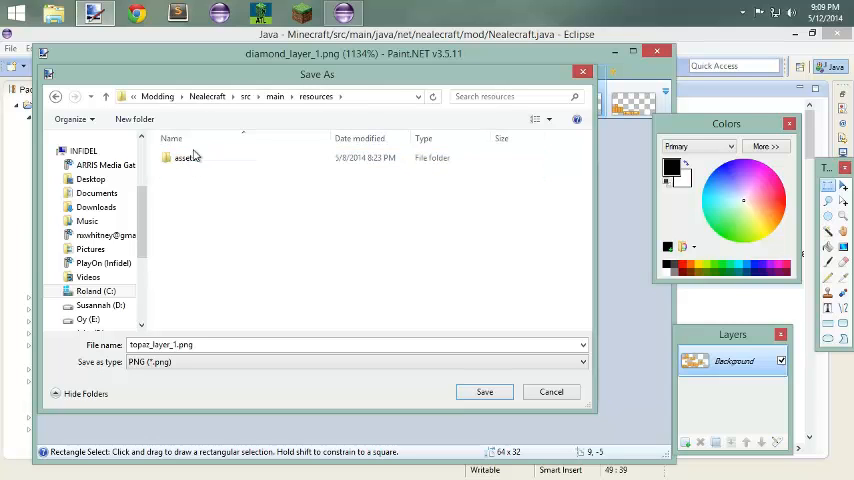
double_click(188, 156)
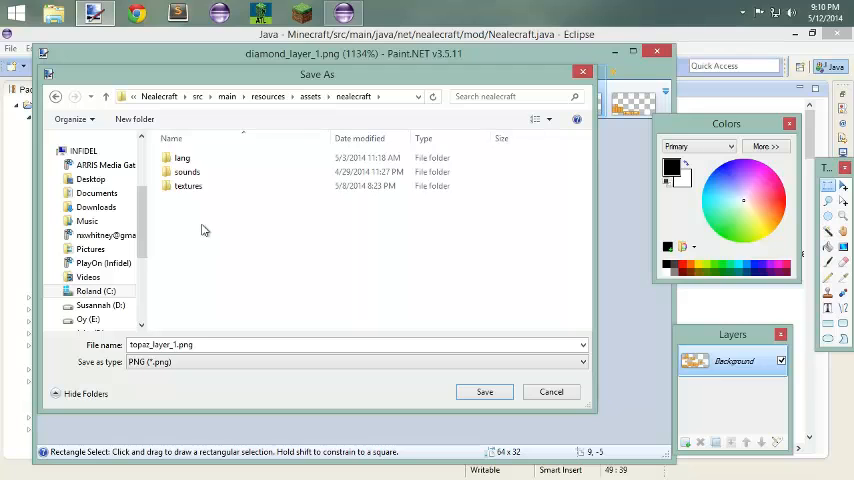
double_click(188, 184)
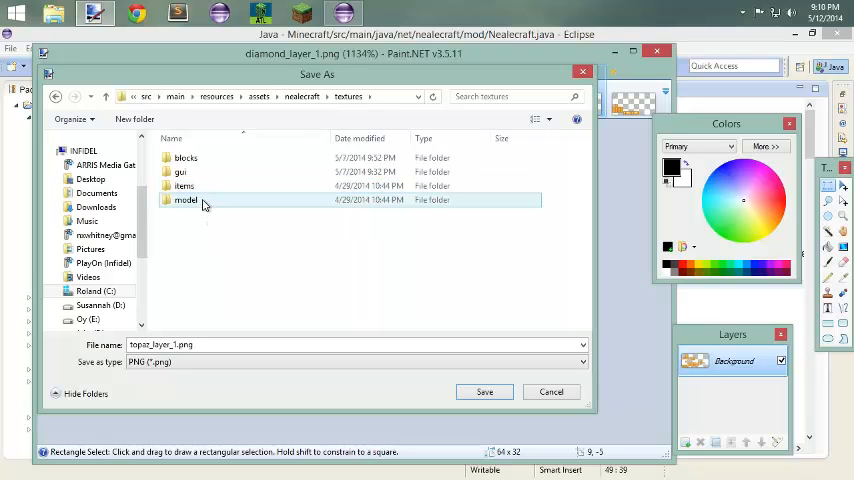
double_click(186, 200)
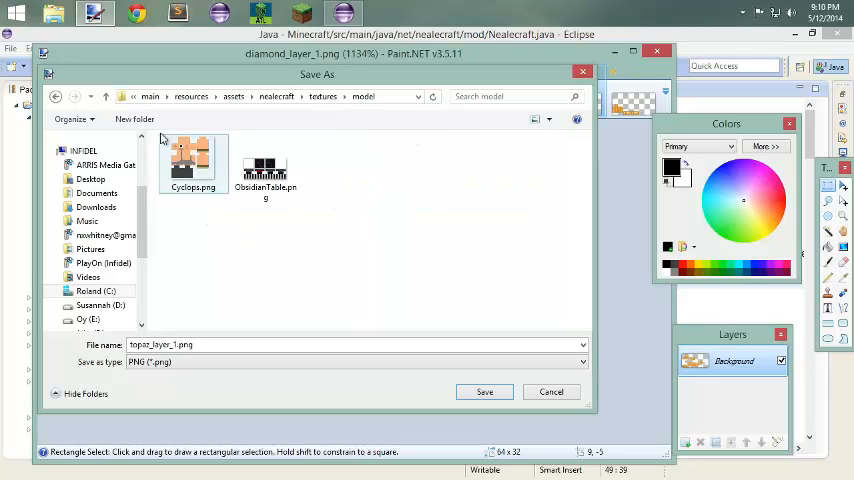
left_click(134, 120)
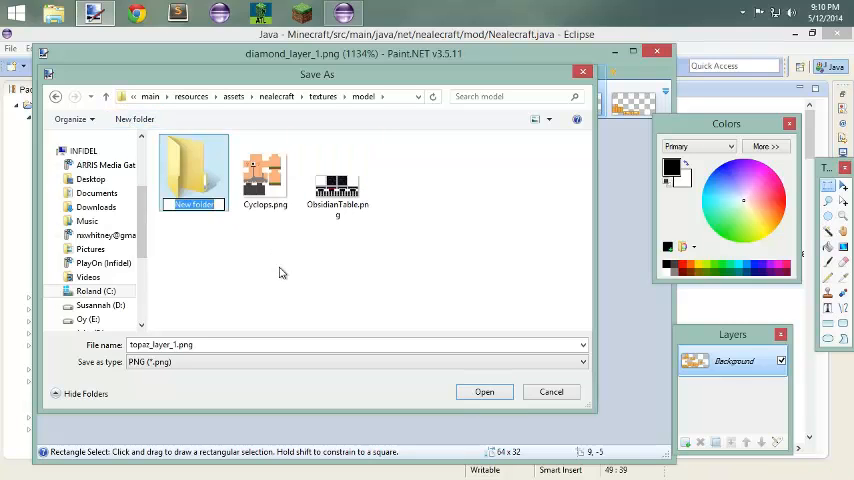
double_click(192, 170)
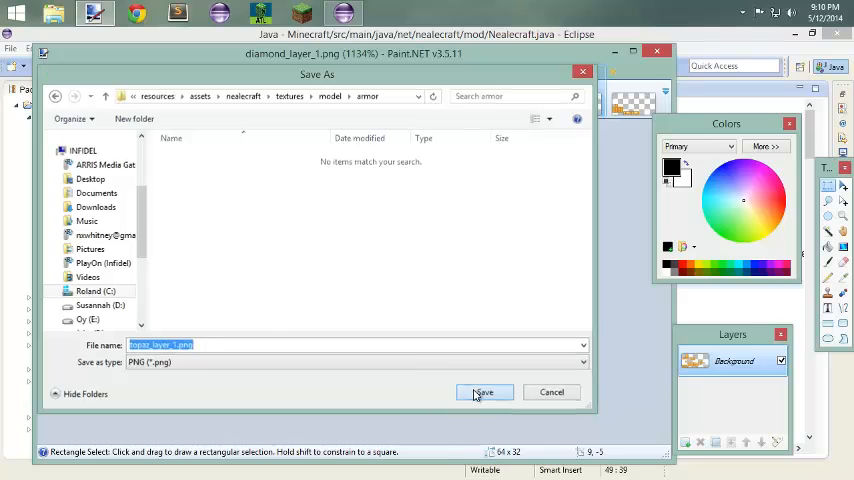
left_click(484, 392)
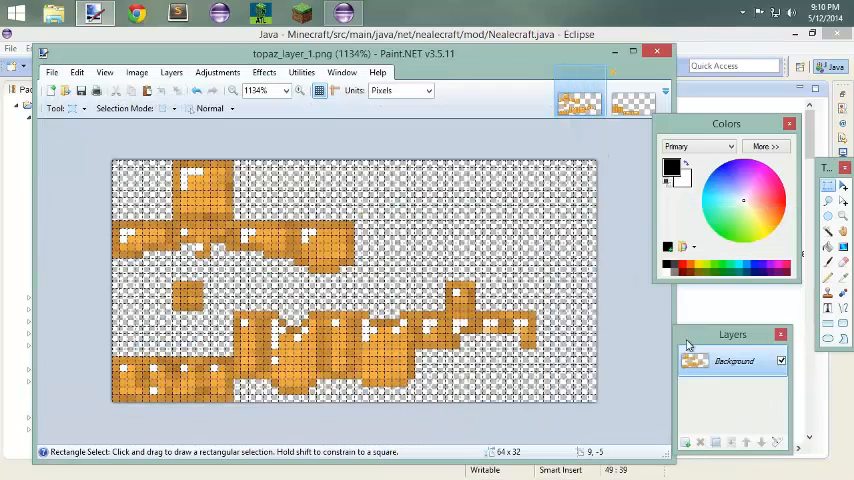
Save the second armor layer as topaz_layer_2.png in the mod's armor textures folder.
left_click(52, 72)
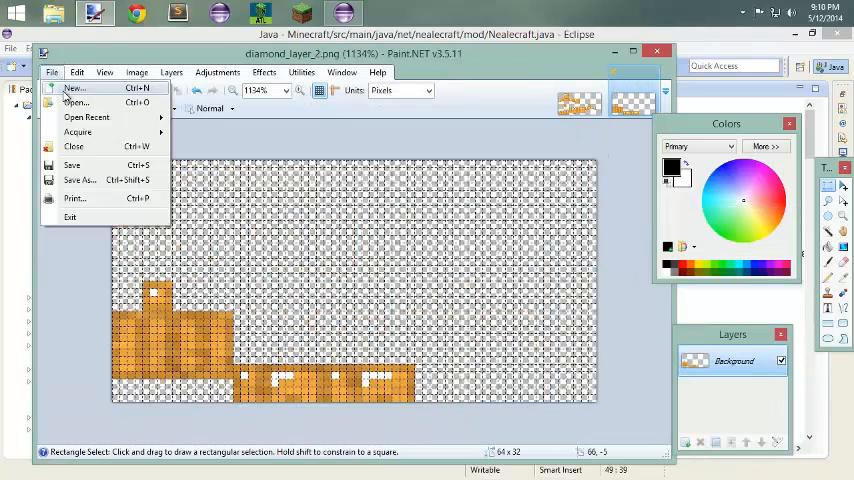
left_click(80, 180)
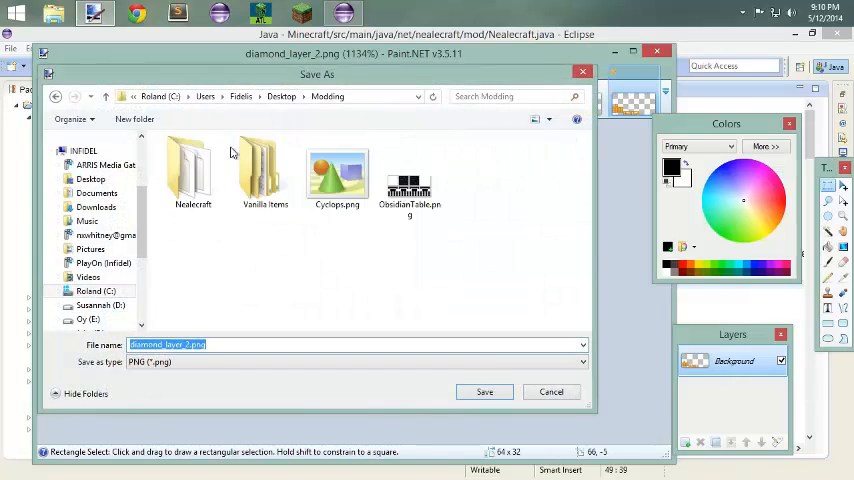
double_click(192, 170)
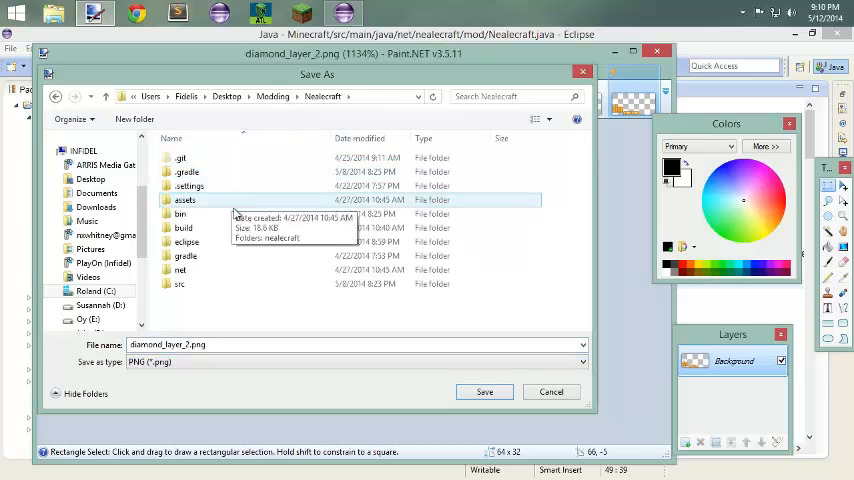
double_click(180, 284)
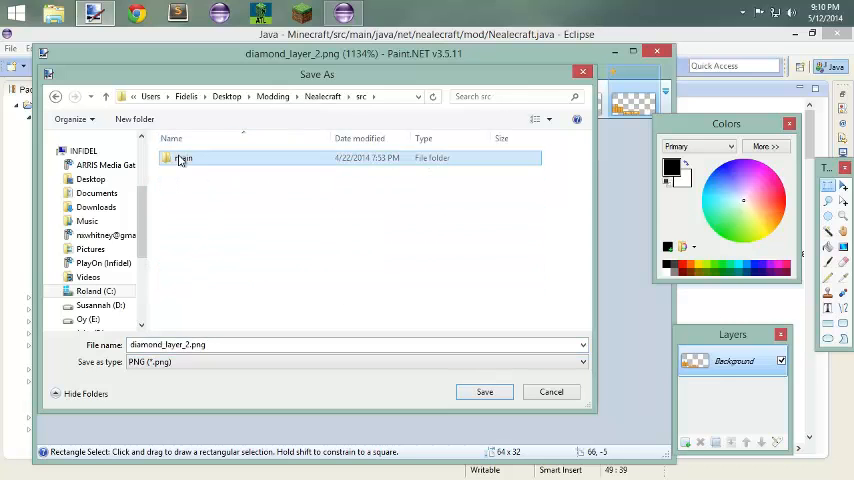
double_click(184, 158)
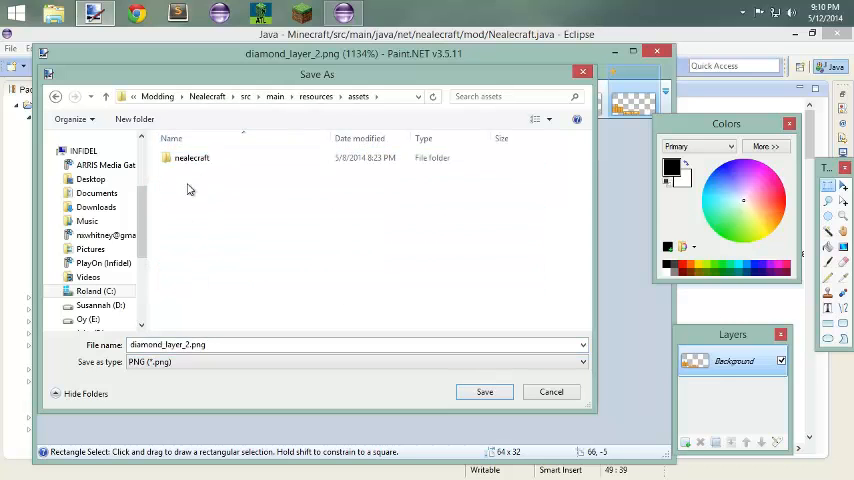
double_click(192, 156)
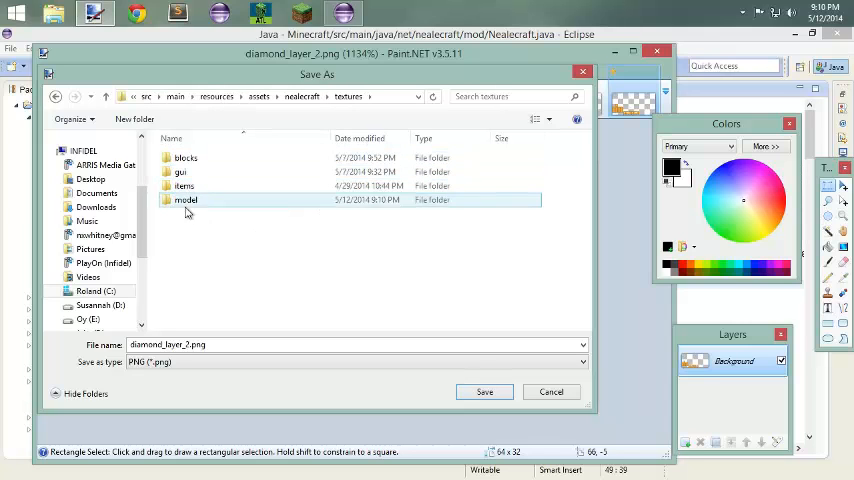
double_click(186, 200)
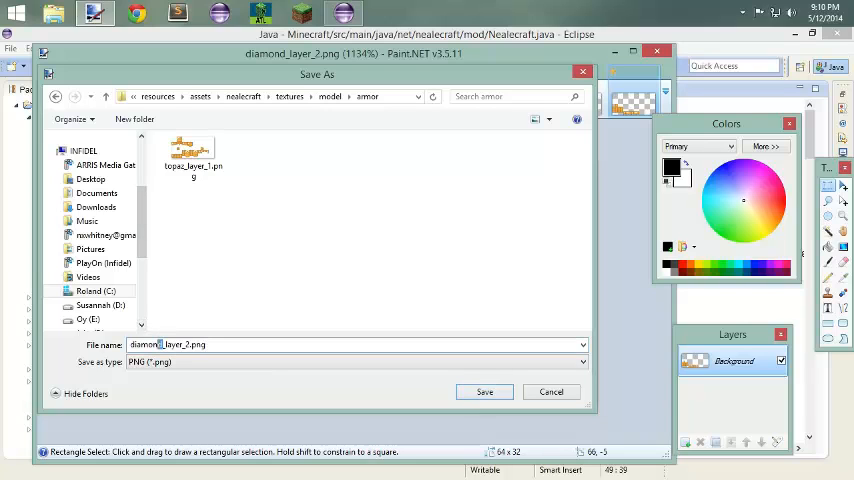
type("topaz_layer_2.png")
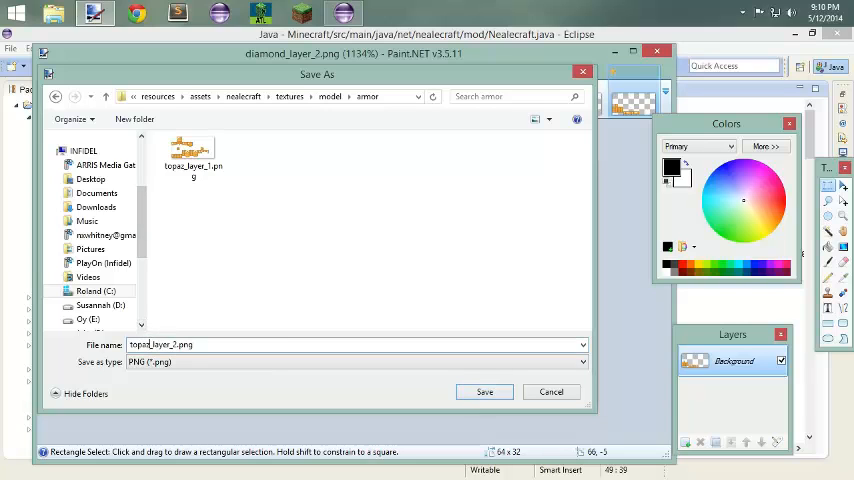
left_click(484, 392)
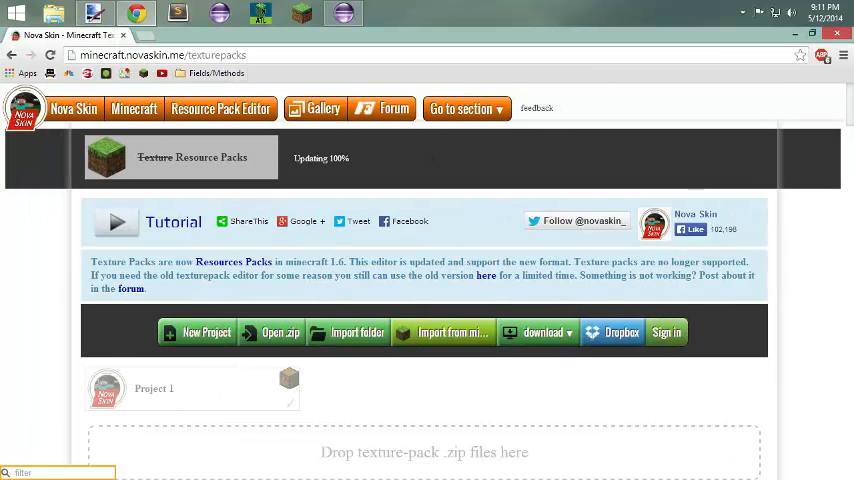
mouse_move(52, 276)
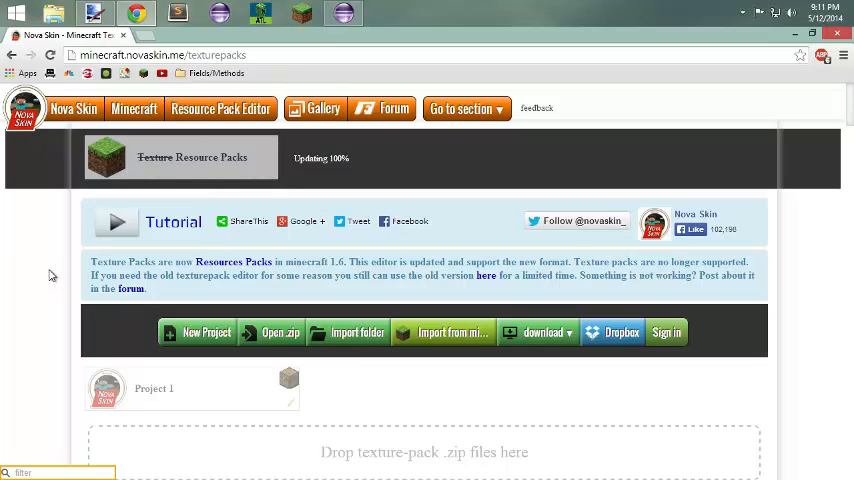
Scroll the Novaskin texture packs page to the Entities texture list.
scroll("down", 3)
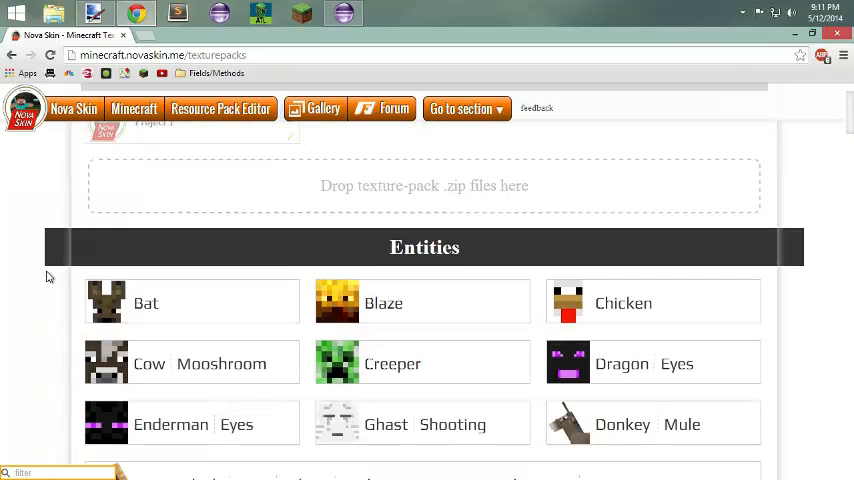
scroll("up", 3)
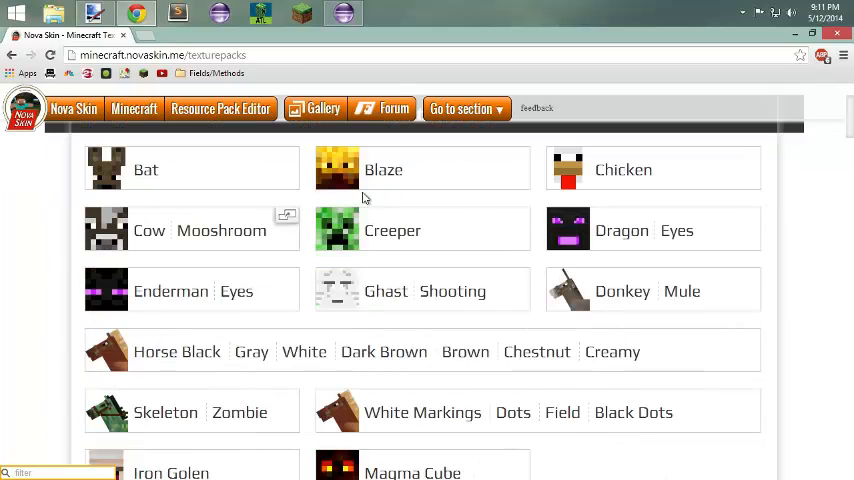
mouse_move(630, 244)
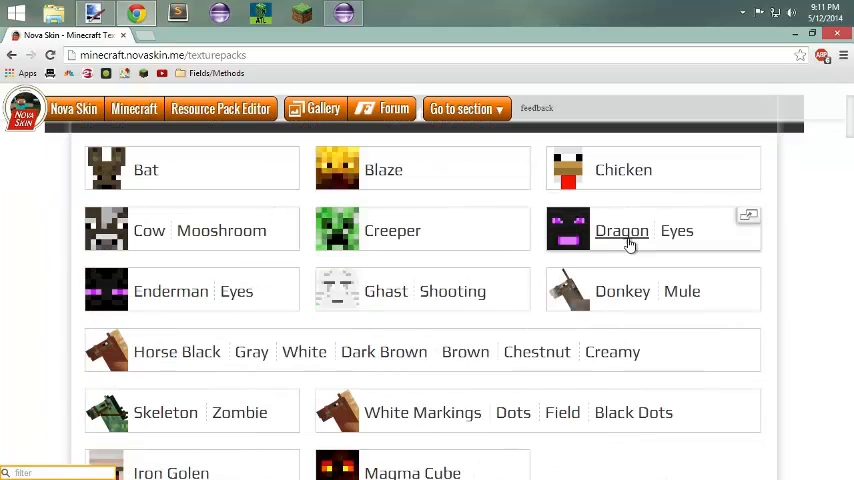
left_click(620, 232)
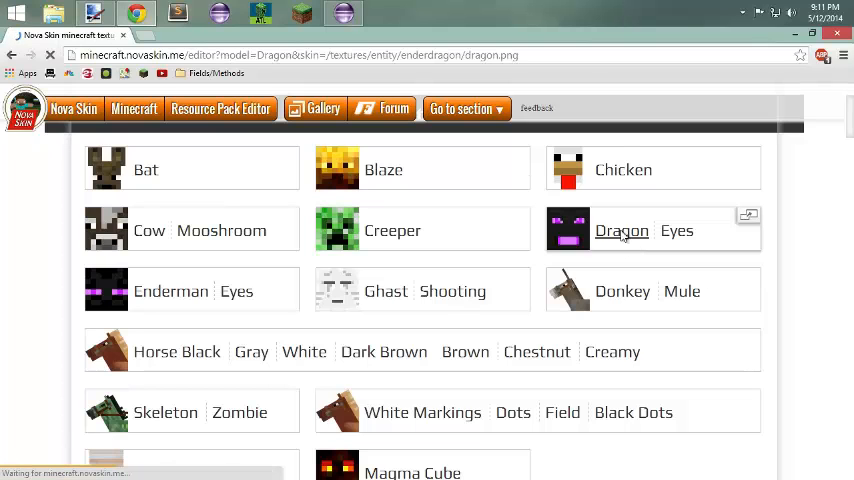
left_click(620, 232)
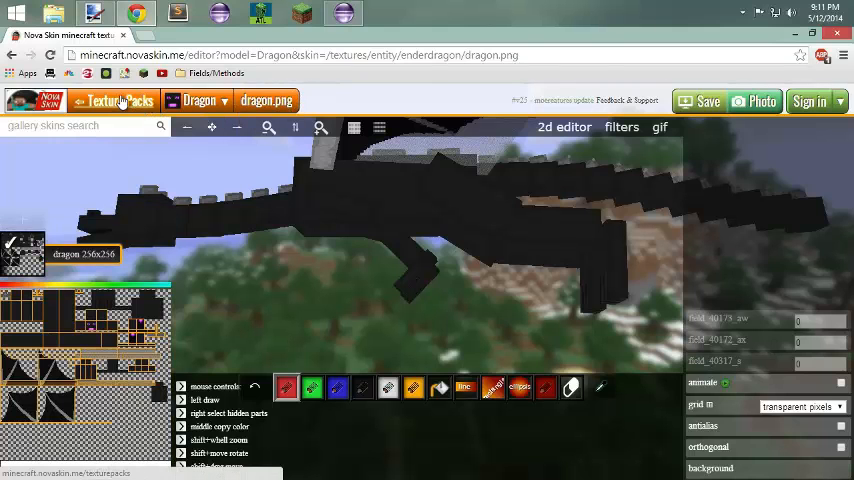
left_click(114, 100)
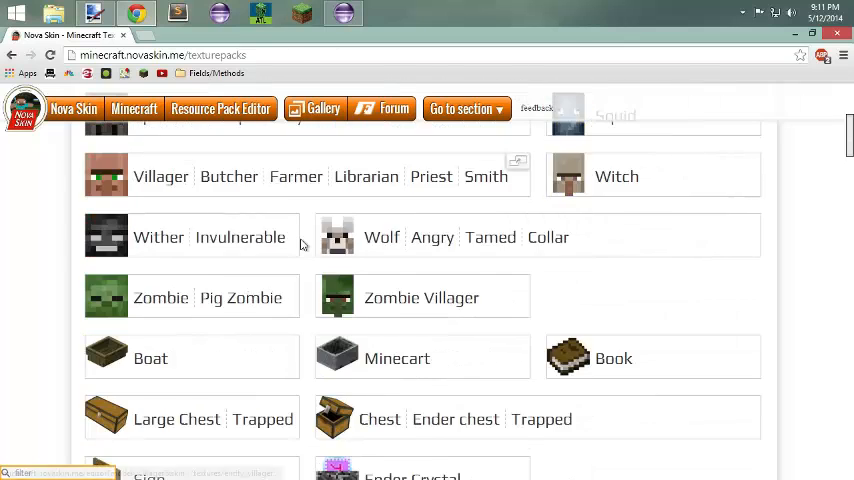
scroll("down", 3)
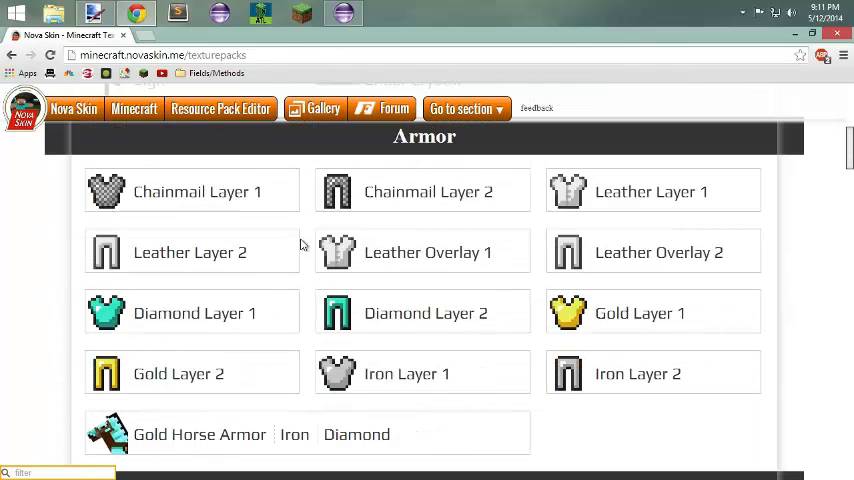
mouse_move(404, 320)
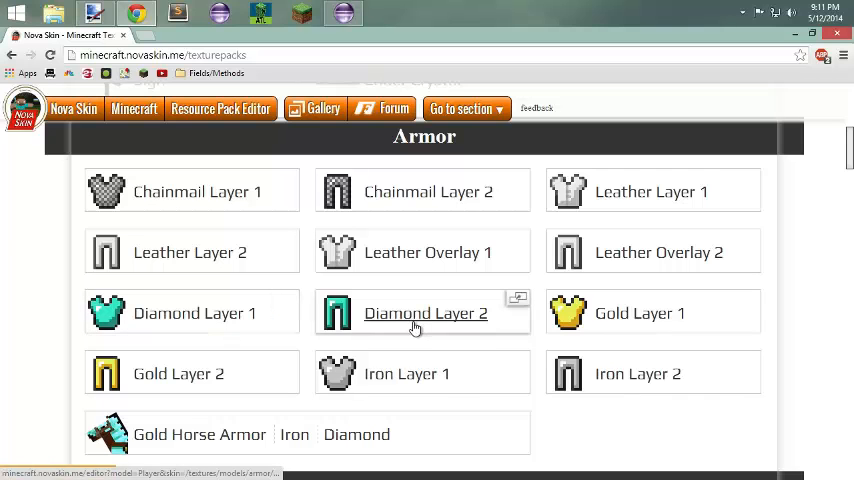
left_click(194, 312)
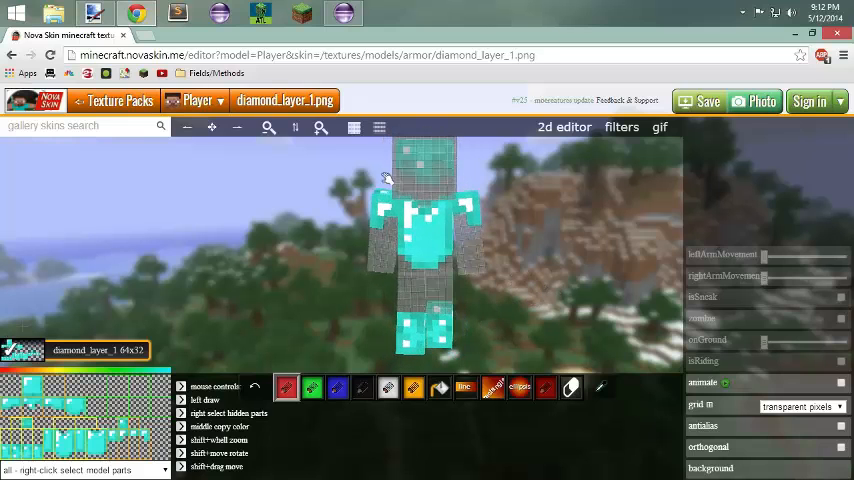
mouse_move(578, 296)
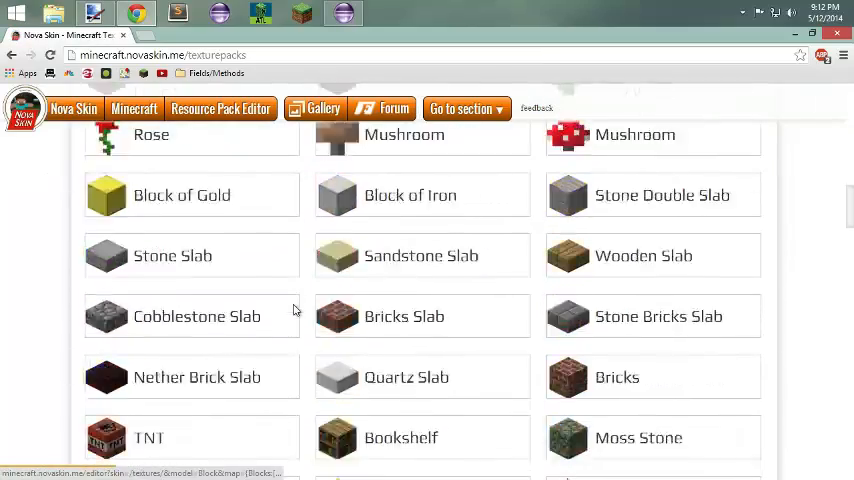
scroll("down", 3)
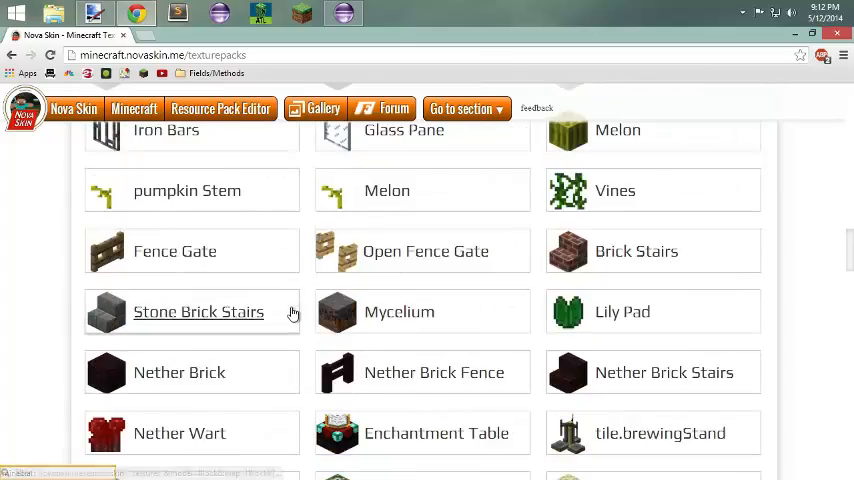
scroll("up", 3)
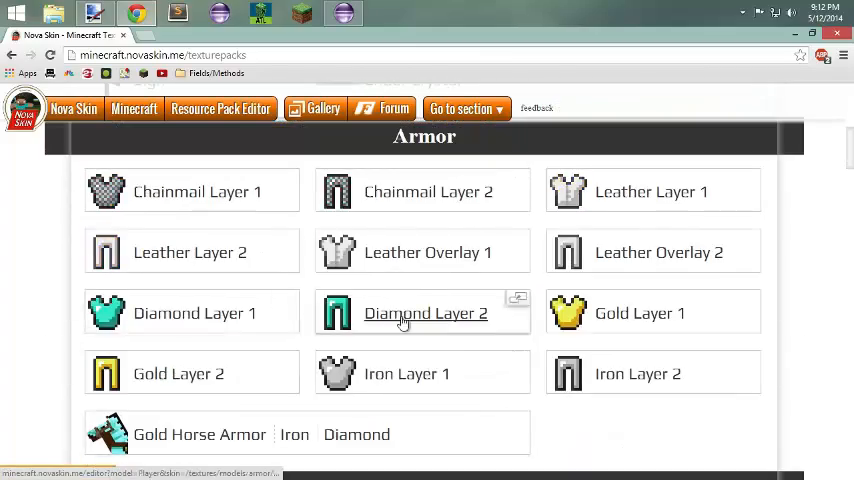
Open Diamond Layer 2 in Novaskin and pick a pale greyish-green paint colour.
left_click(424, 312)
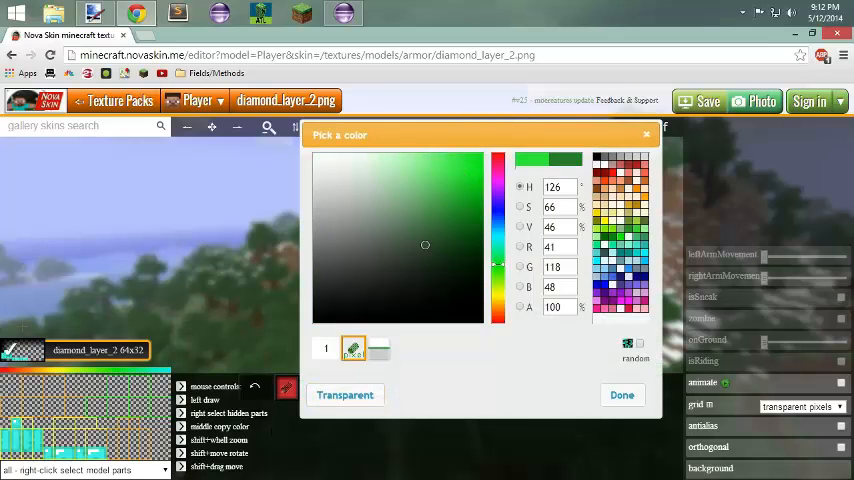
left_click_drag(424, 244, 388, 238)
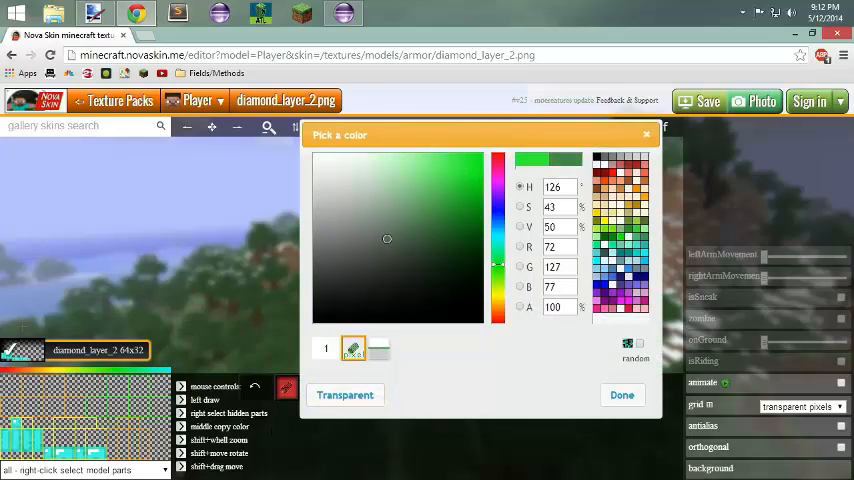
left_click(354, 218)
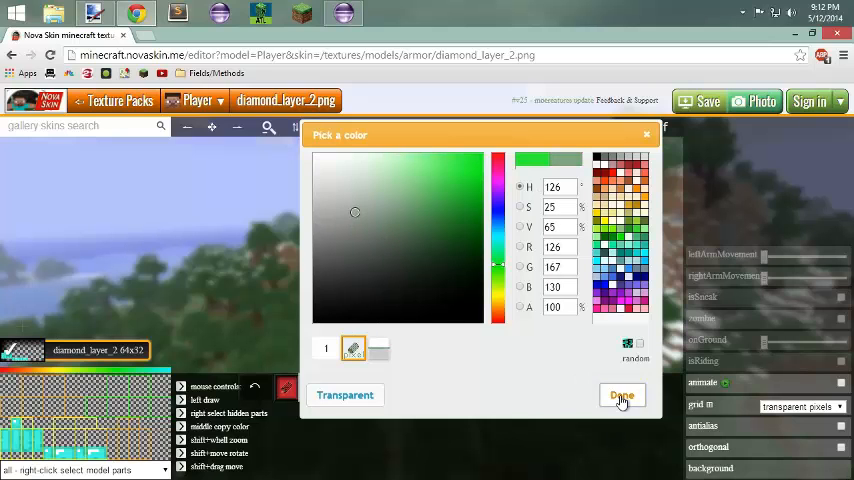
left_click(620, 396)
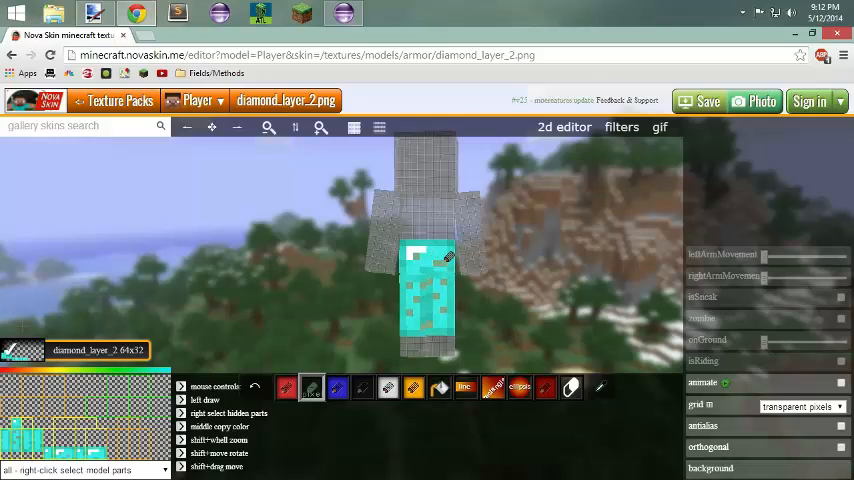
left_click_drag(430, 290, 350, 310)
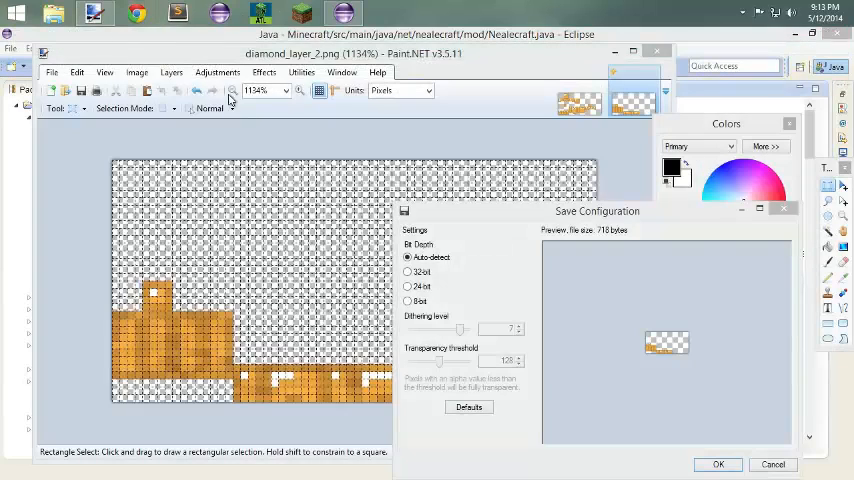
Confirm the PNG save configuration for diamond_layer_2.png.
left_click(718, 464)
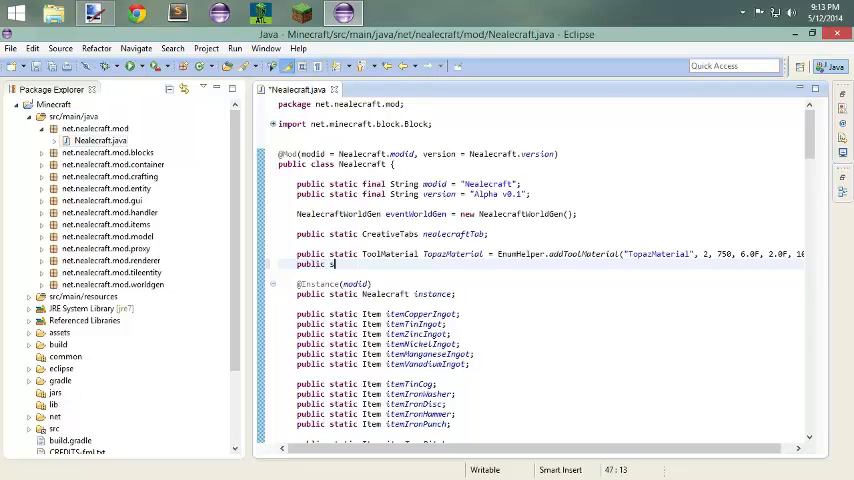
Declare 'public static ArmorMaterial TopazArmor =' below TopazMaterial using autocomplete.
type("Arms")
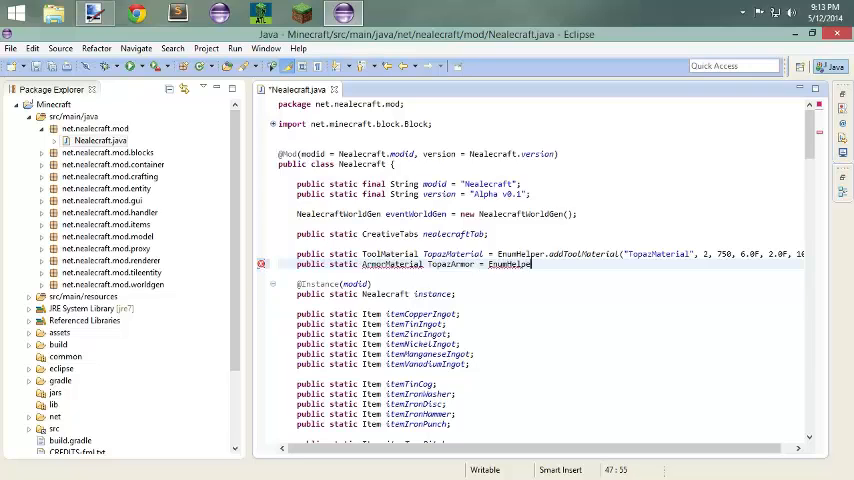
type(".")
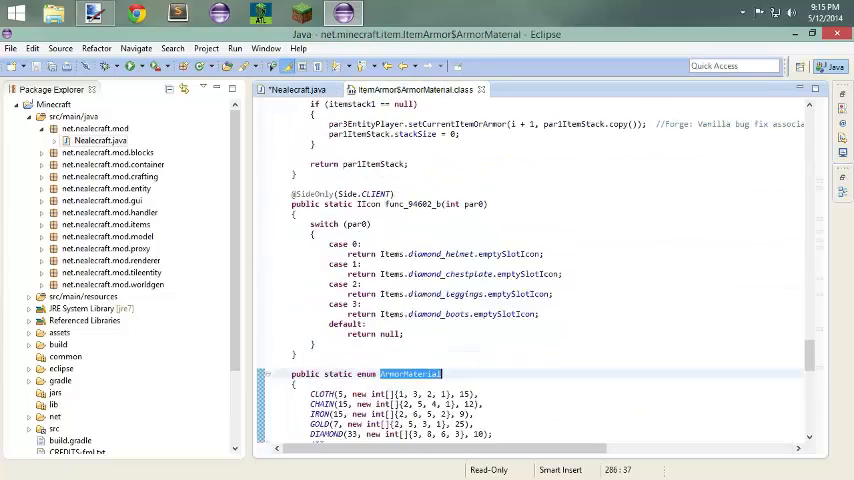
Scroll the ItemArmor ArmorMaterial enum to the CLOTH through DIAMOND constants.
scroll("down", 3)
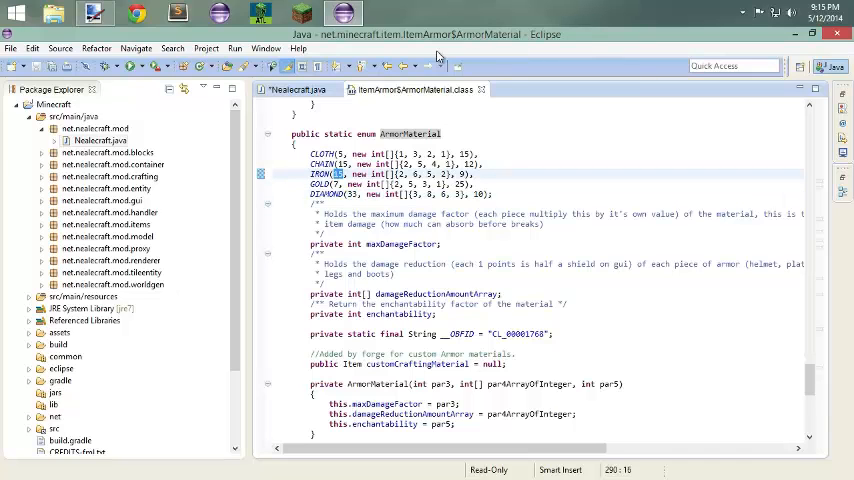
Switch back to Nealecraft.java and run the Minecraft client from Eclipse.
left_click(296, 88)
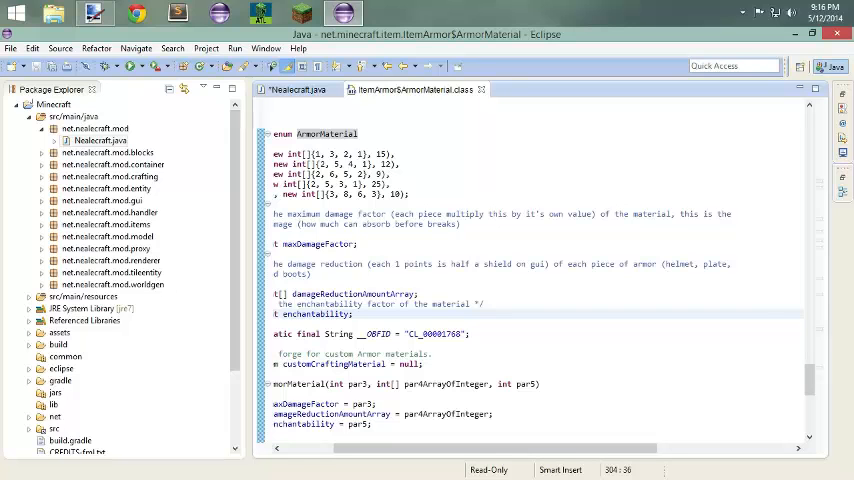
left_click(294, 88)
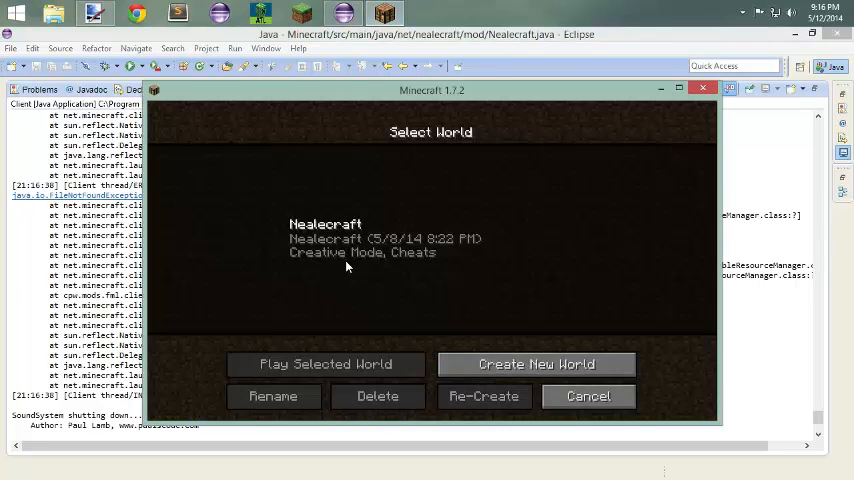
Enter the Nealecraft world, browse the creative Nealecraft tab, then bring Eclipse's console forward.
left_click(324, 364)
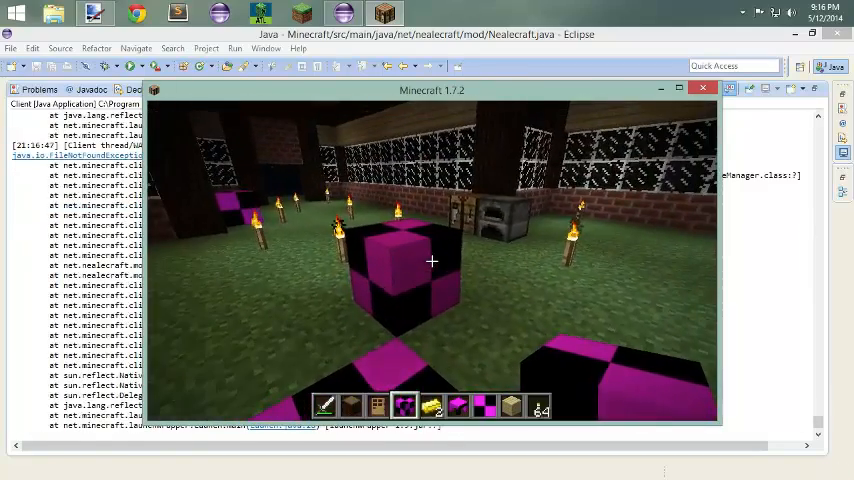
key("e")
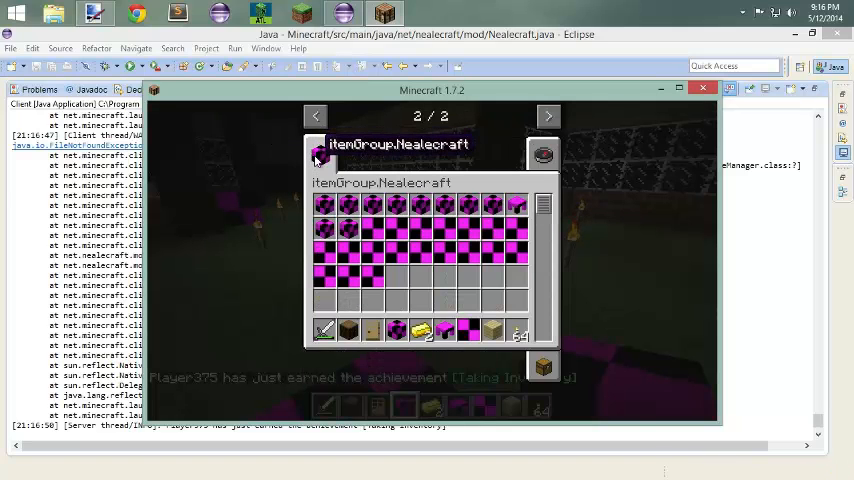
mouse_move(348, 252)
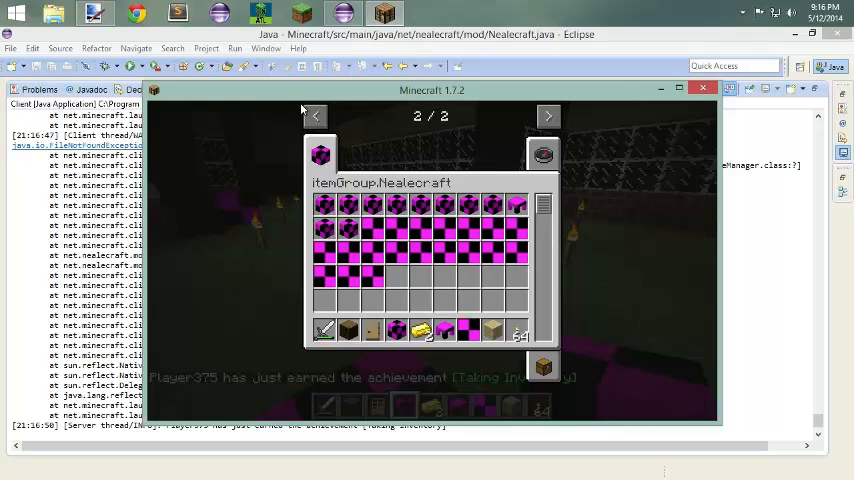
left_click(314, 116)
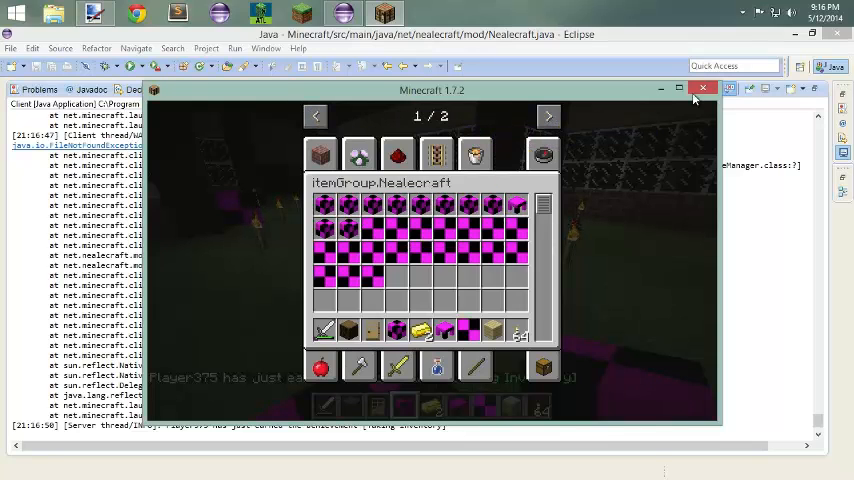
mouse_move(356, 278)
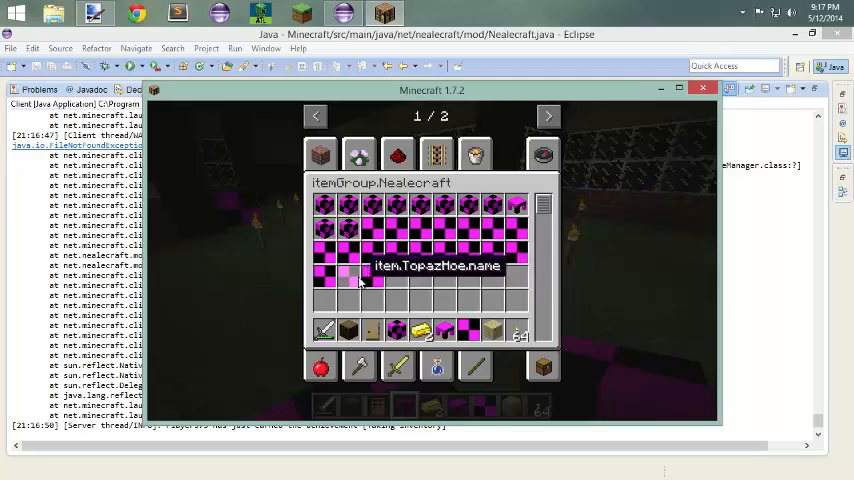
left_click(704, 88)
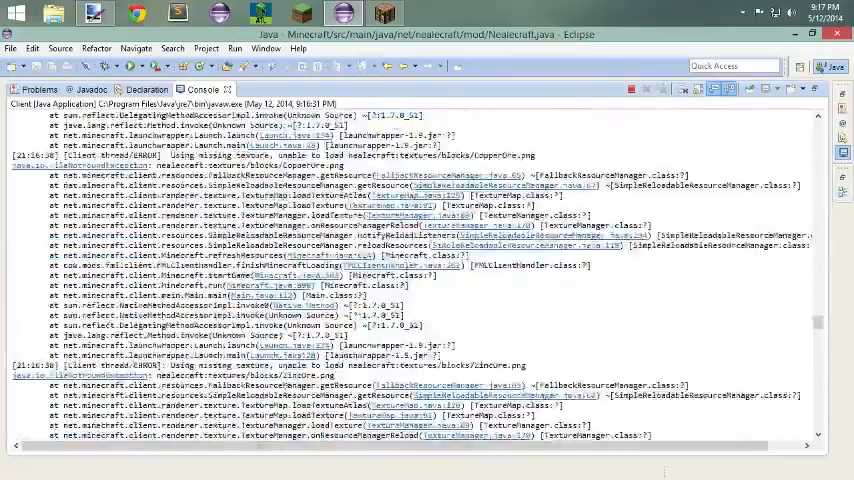
Scroll through the console's missing-texture error messages.
scroll("down", 3)
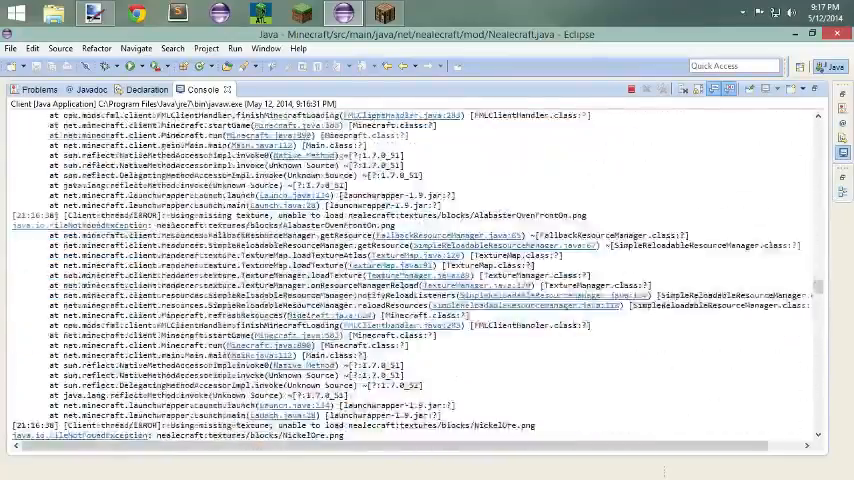
scroll("down", 3)
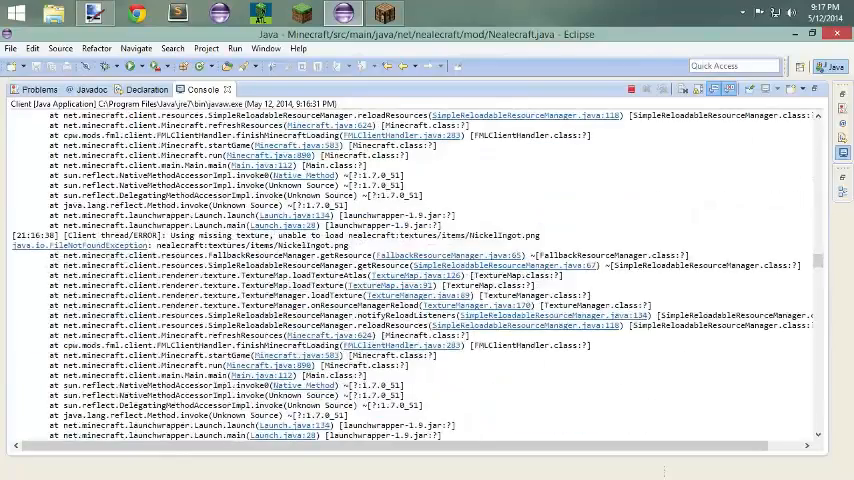
scroll("down", 3)
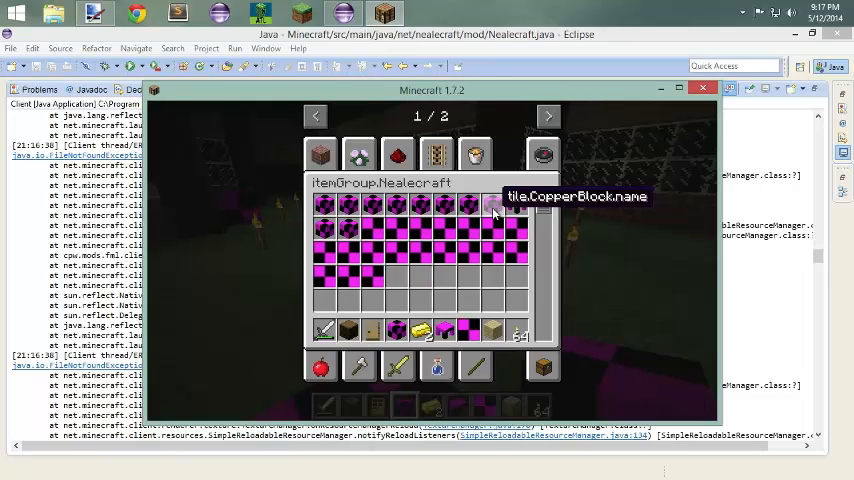
mouse_move(472, 290)
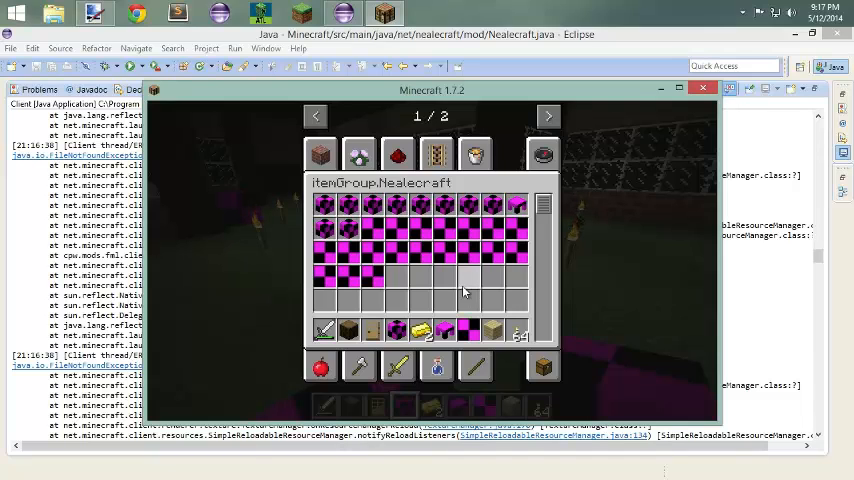
mouse_move(462, 292)
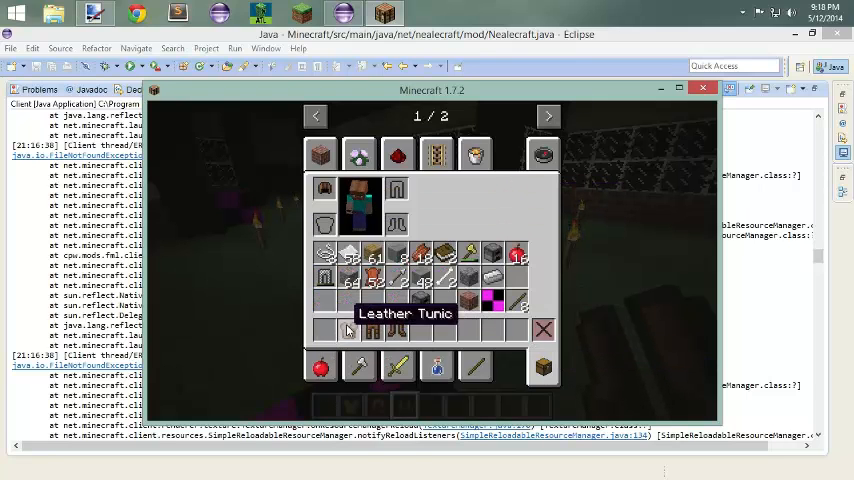
Close the inventory to resume play, then pause the game before returning to code.
key("Escape")
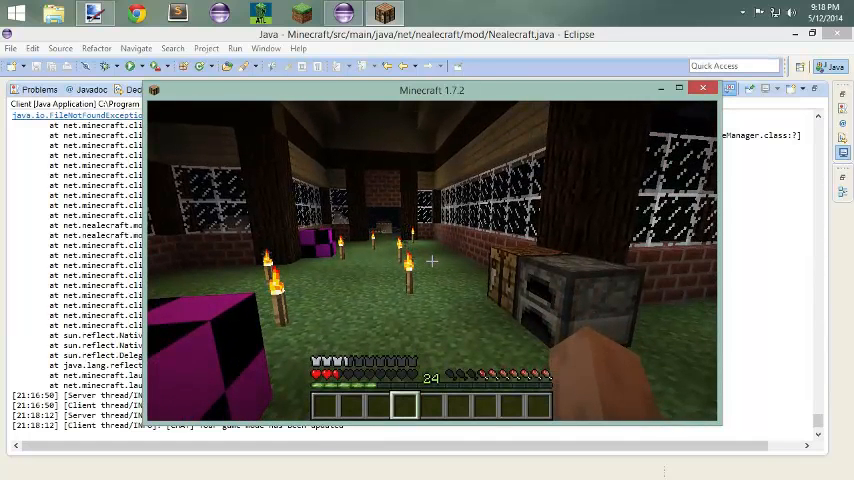
key("Escape")
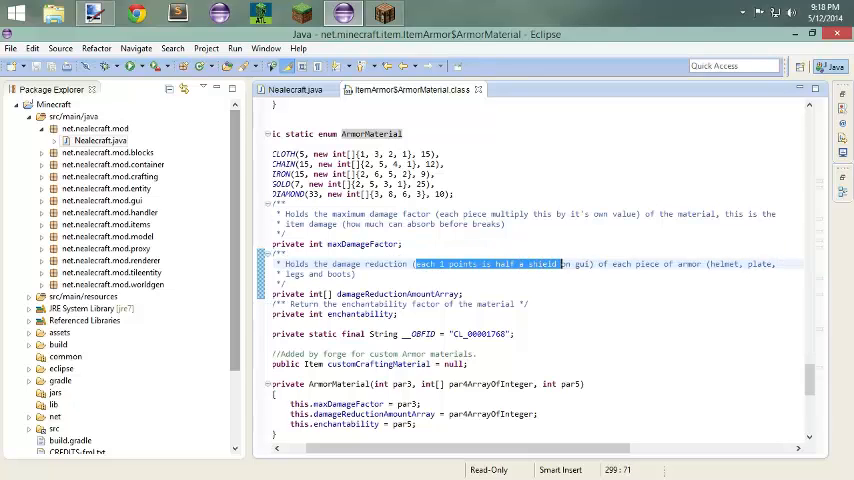
Highlight the damage reduction comment in the vanilla ArmorMaterial enum.
left_click_drag(560, 264, 590, 264)
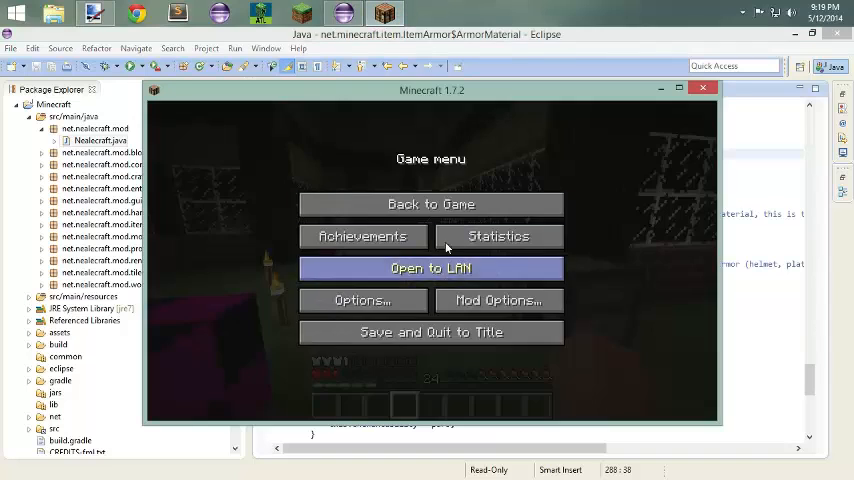
Resume the game, equip diamond armour from the Combat tab, and open chat for a /gamemode command.
left_click(430, 204)
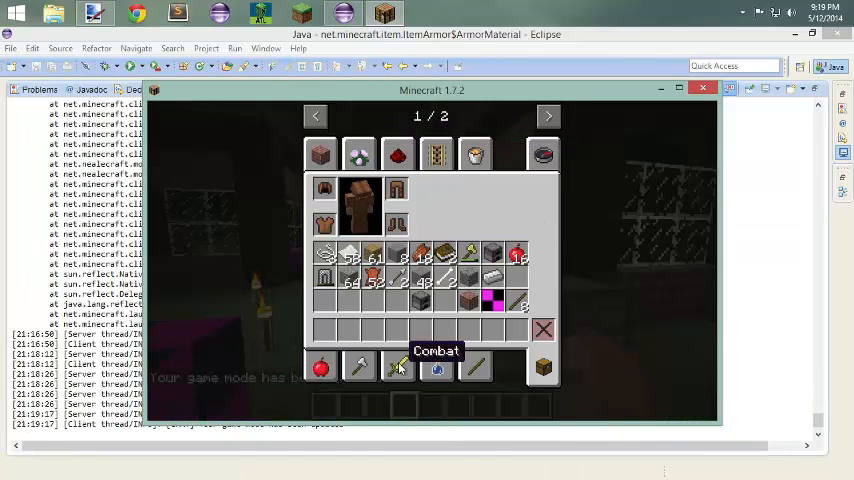
left_click(398, 364)
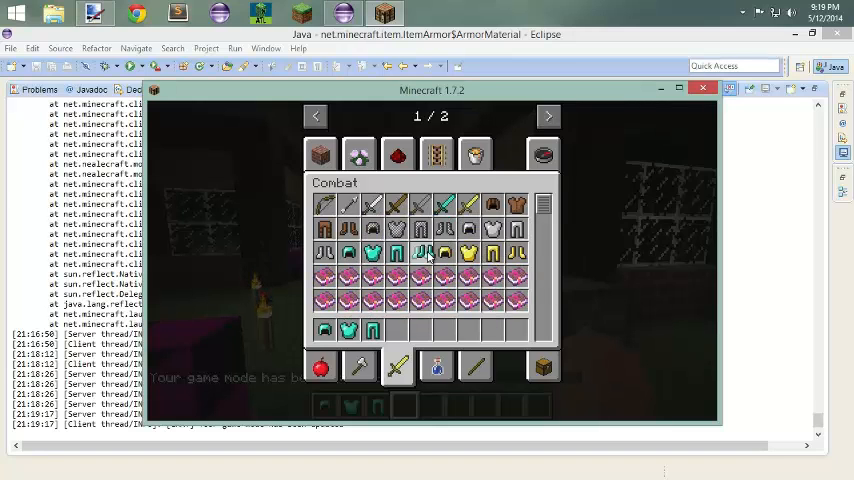
key("Escape")
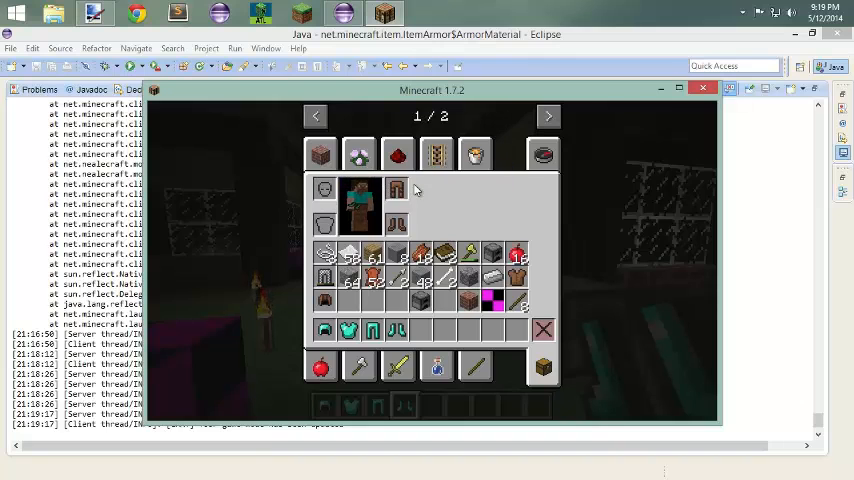
mouse_move(348, 330)
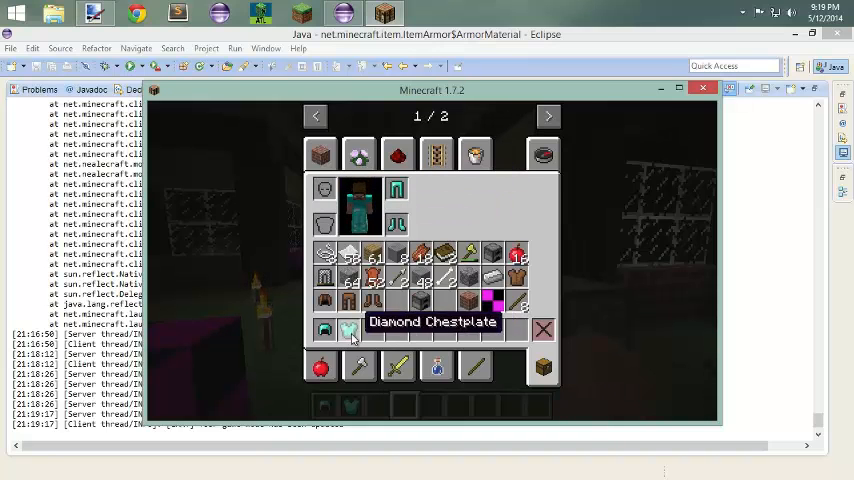
key("Escape")
type("/gamemode")
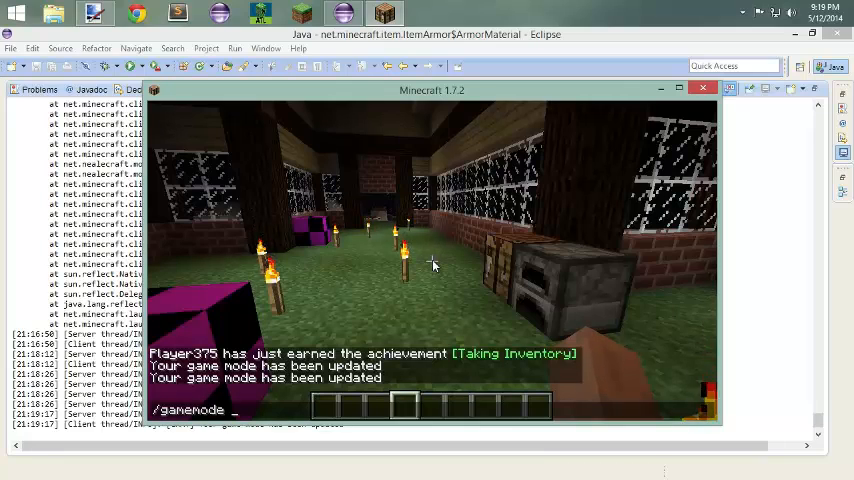
key("Return")
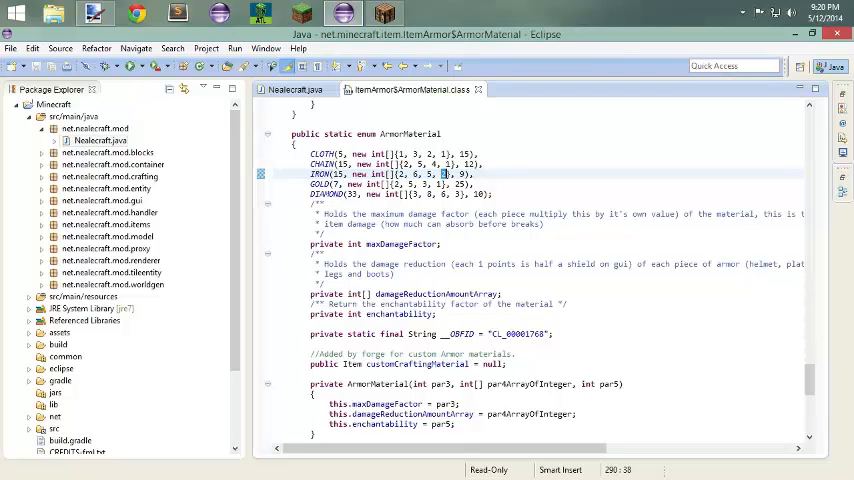
Return to Nealecraft.java to add the EnumHelper armour material with reductions 3, 7, 5, 3.
left_click(296, 88)
type("/time set 0")
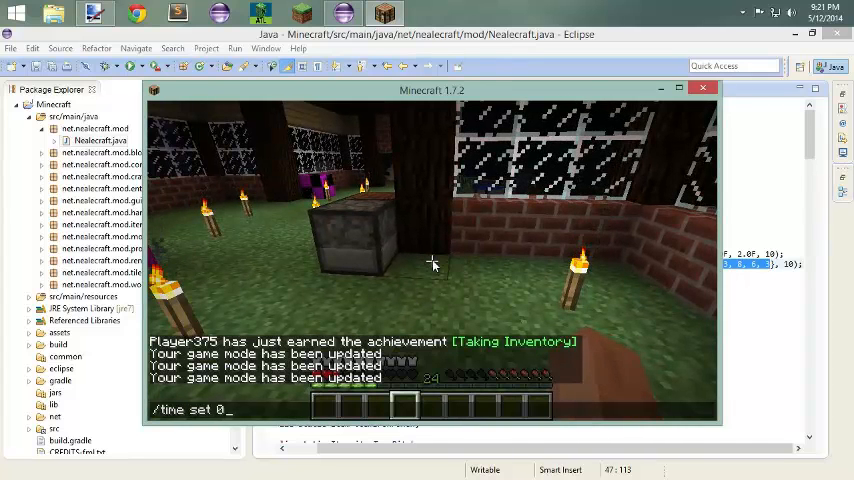
Run /time set 0 to make it daytime, then pause the game.
key("Return")
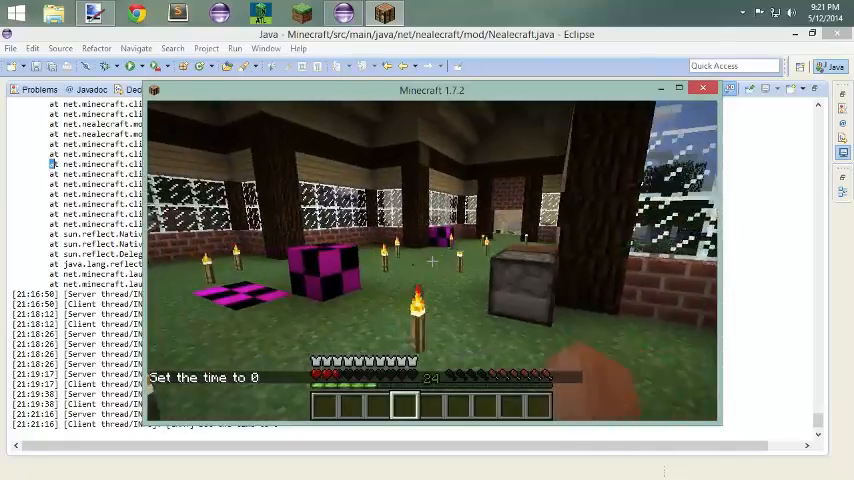
key("Escape")
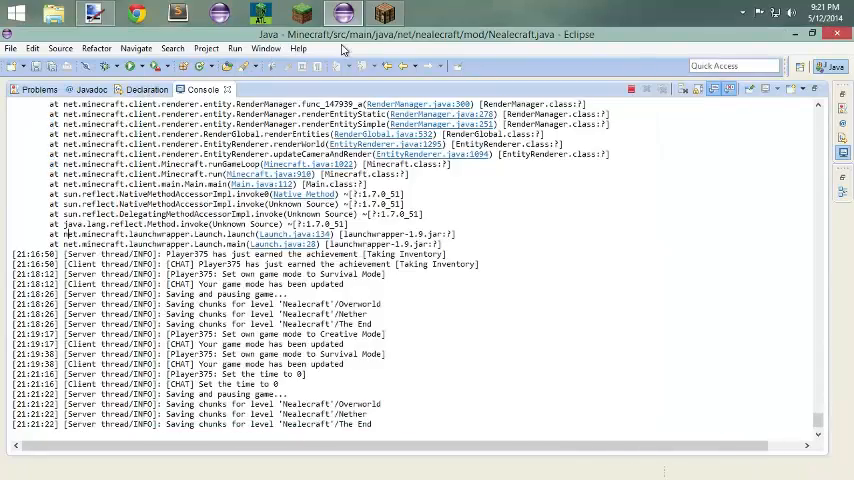
Restore the maximized Console view to its normal size to read the command log.
left_click(230, 234)
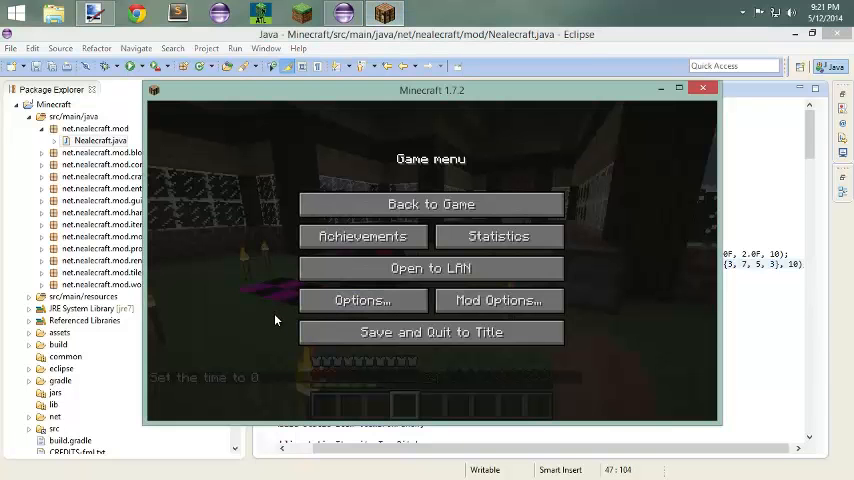
Resume play from the game menu and walk around the brick and glass house.
left_click(432, 204)
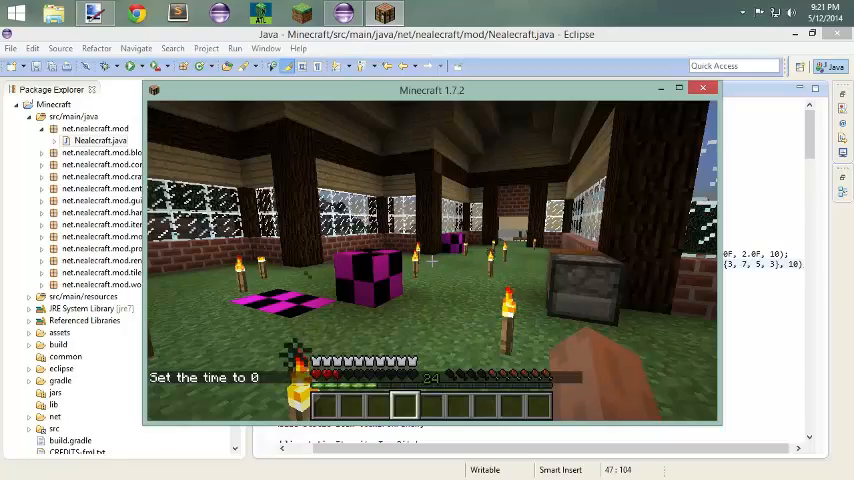
mouse_move(432, 260)
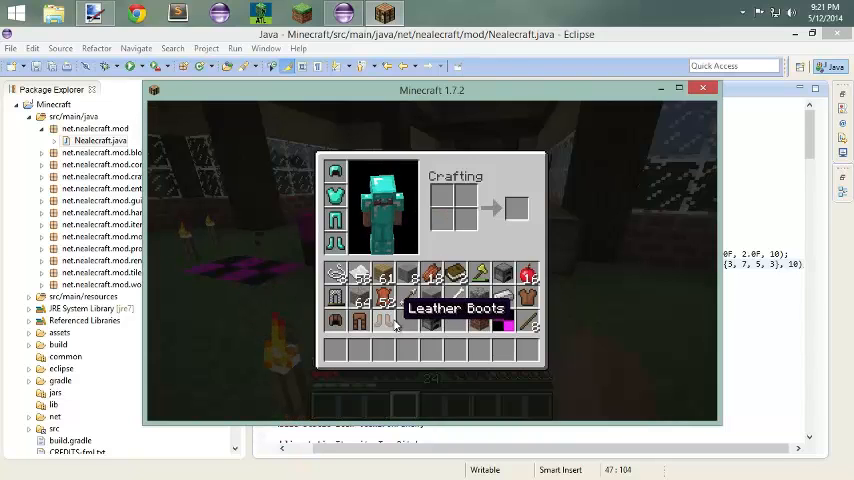
mouse_move(380, 344)
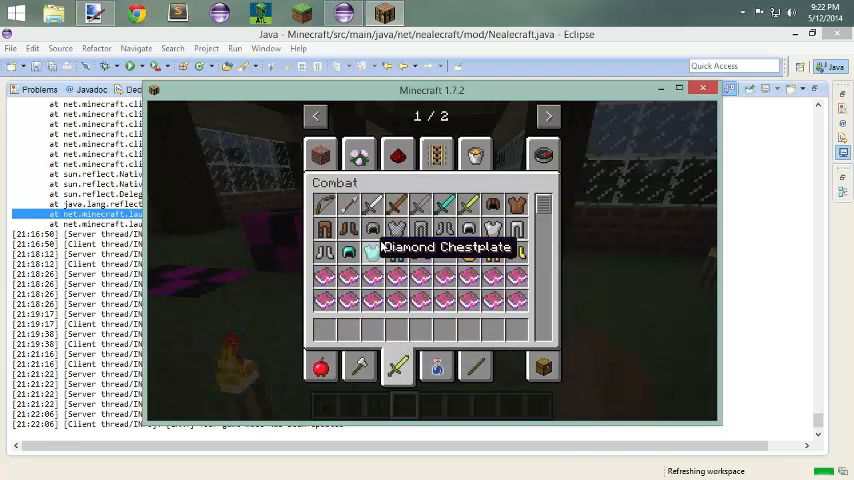
mouse_move(420, 252)
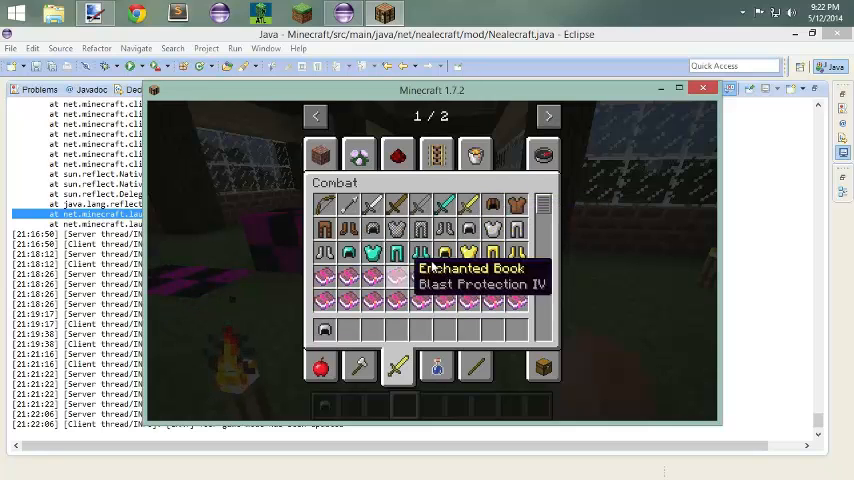
mouse_move(518, 228)
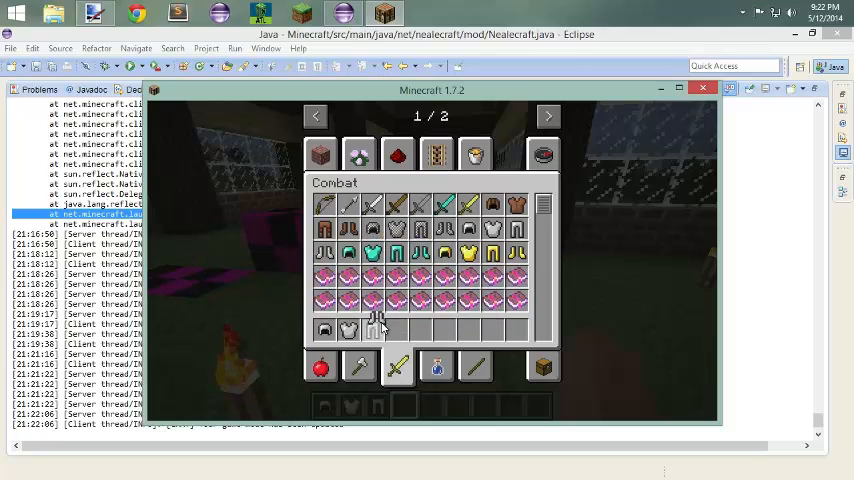
mouse_move(396, 330)
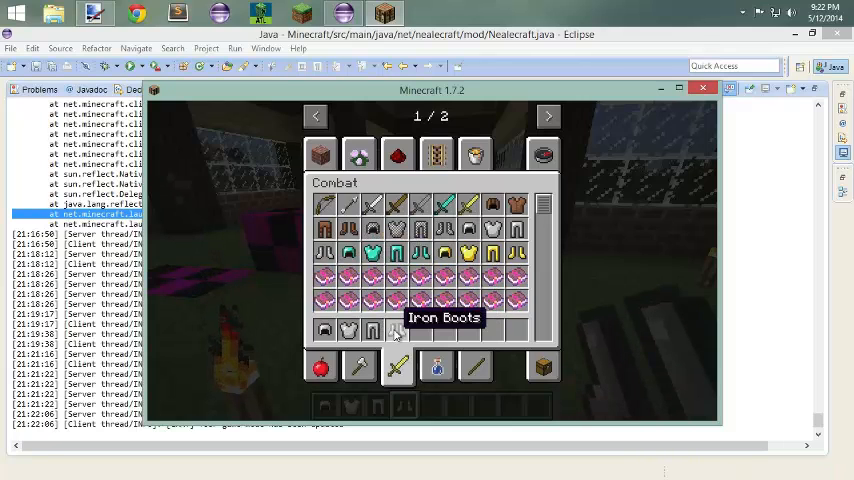
mouse_move(544, 368)
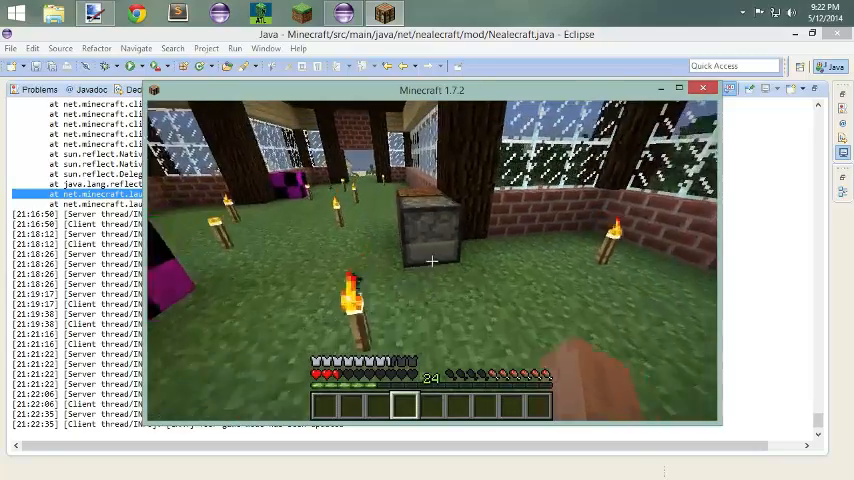
mouse_move(432, 260)
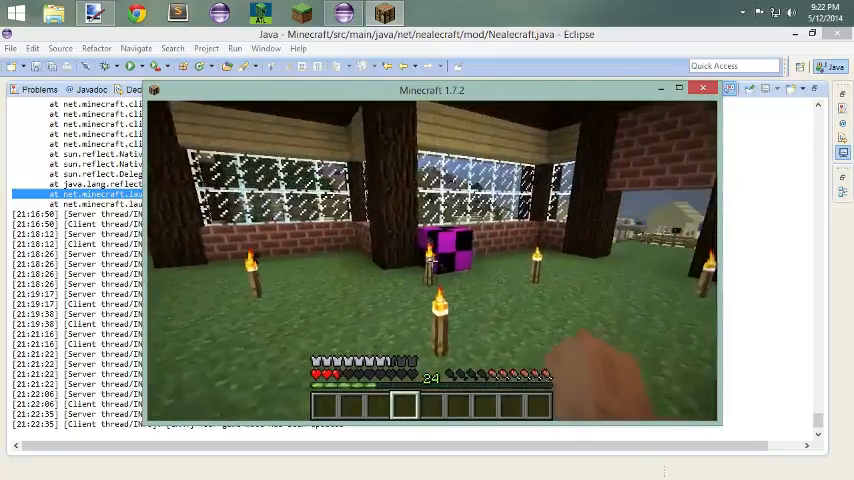
mouse_move(430, 256)
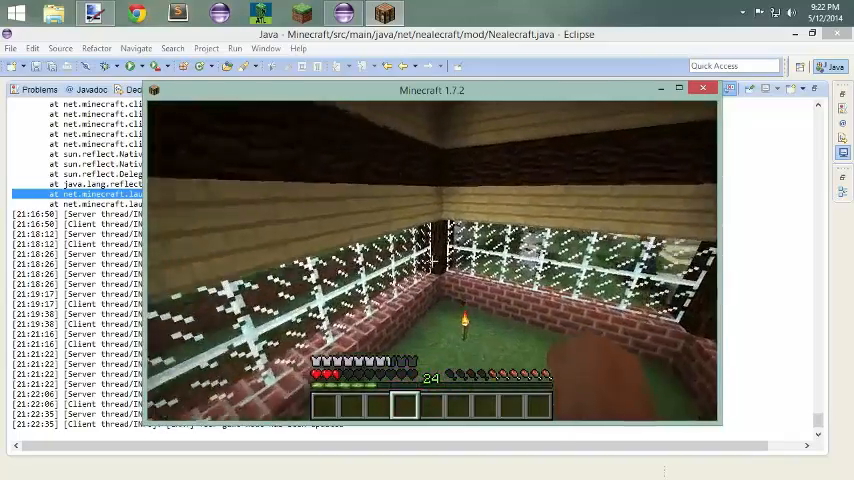
Leave the test game, scan ItemArmor$ArmorMaterial's values, and return to Nealecraft.java.
key("Escape")
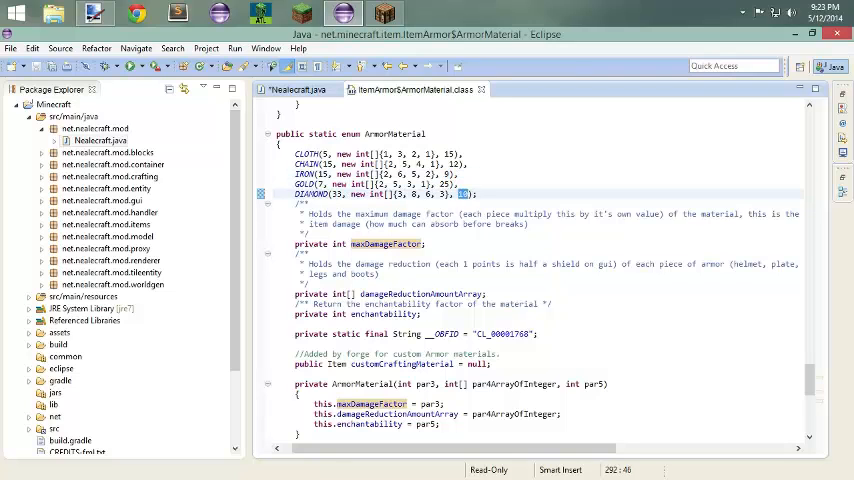
scroll("down", 3)
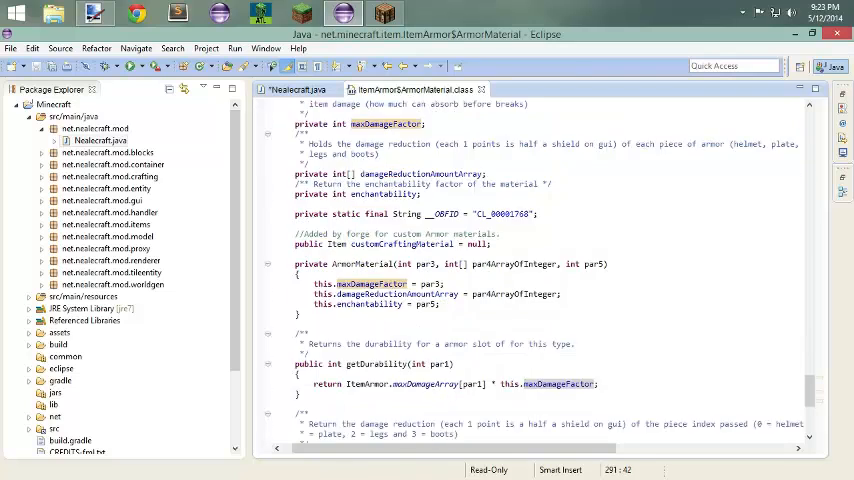
scroll("down", 3)
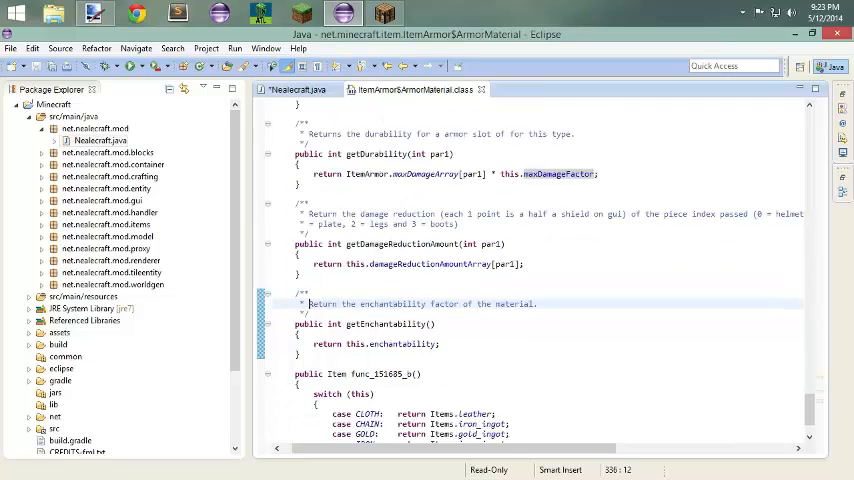
scroll("down", 3)
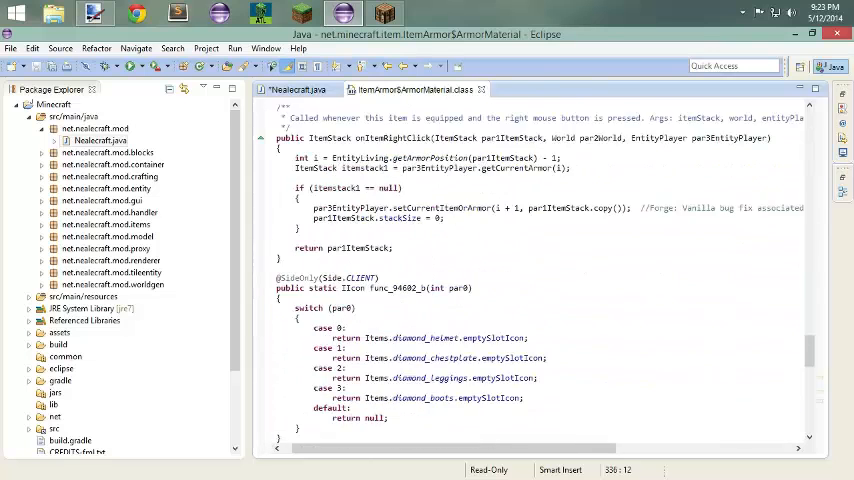
left_click(294, 88)
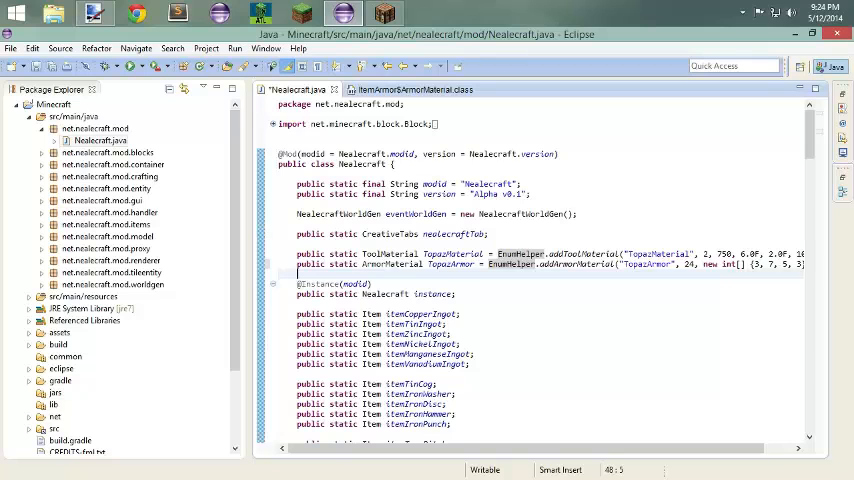
Declare public static int topazHelmID below the Topaz pickaxe item.
scroll("down", 3)
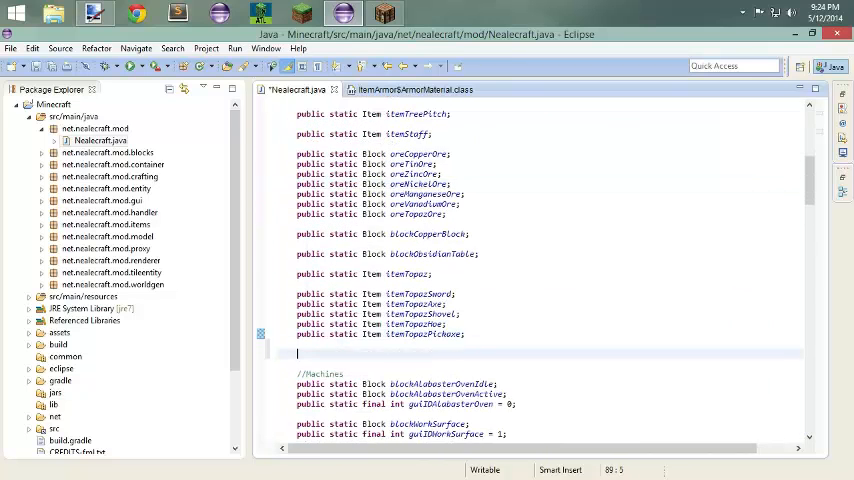
type("public static in")
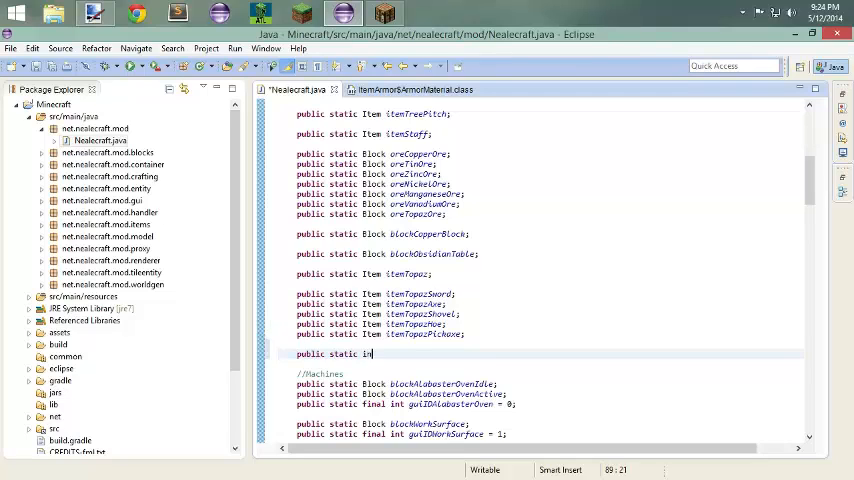
key("BackSpace")
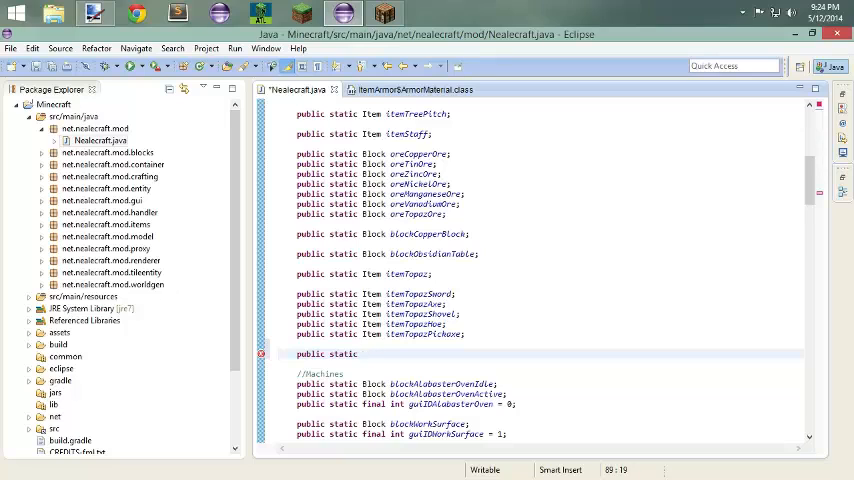
type("int")
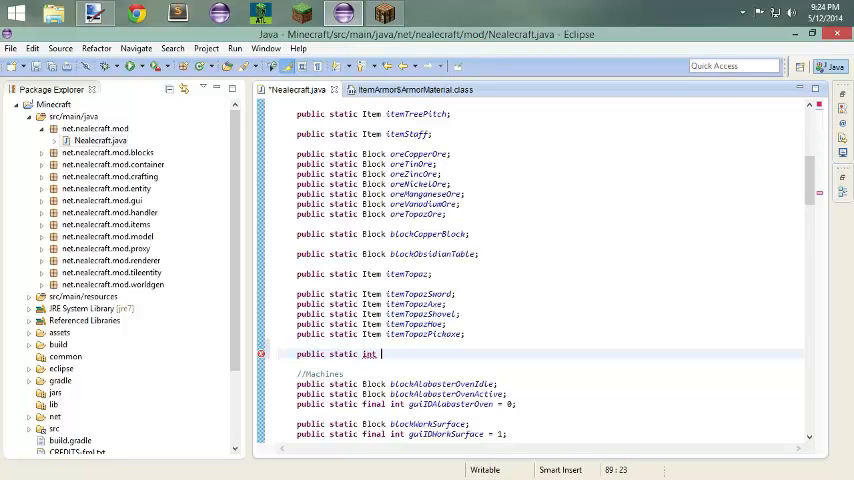
type("topaz")
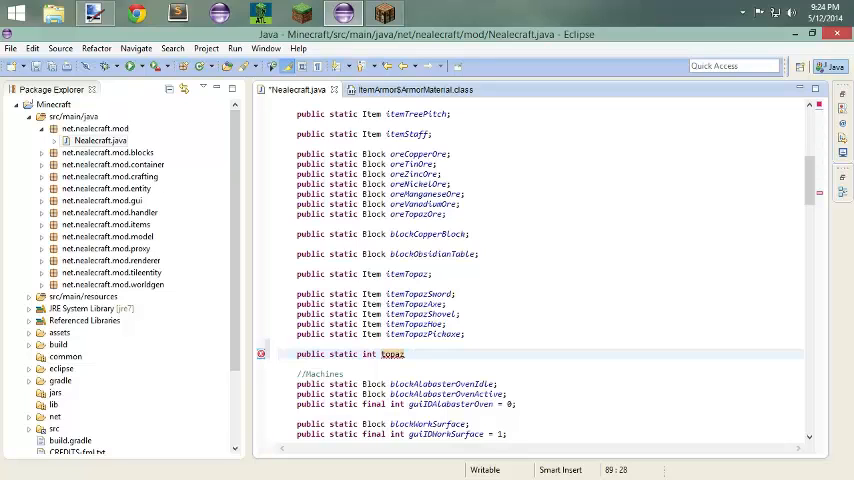
type("Hela")
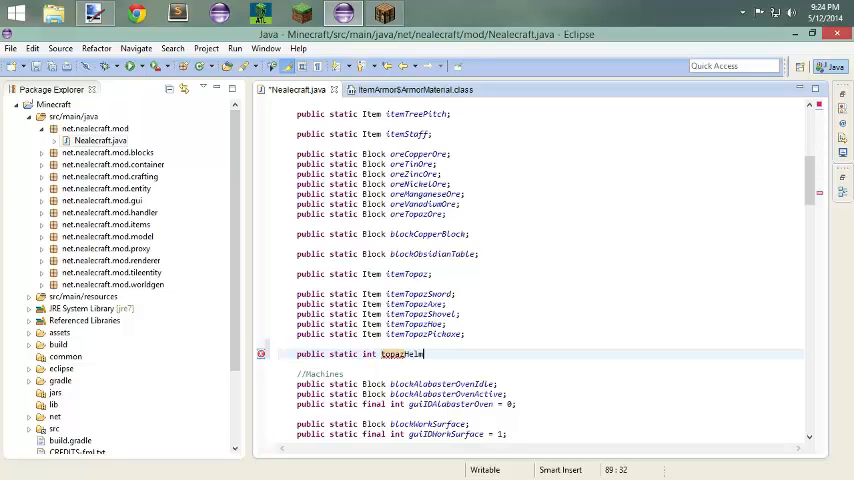
type("ID;")
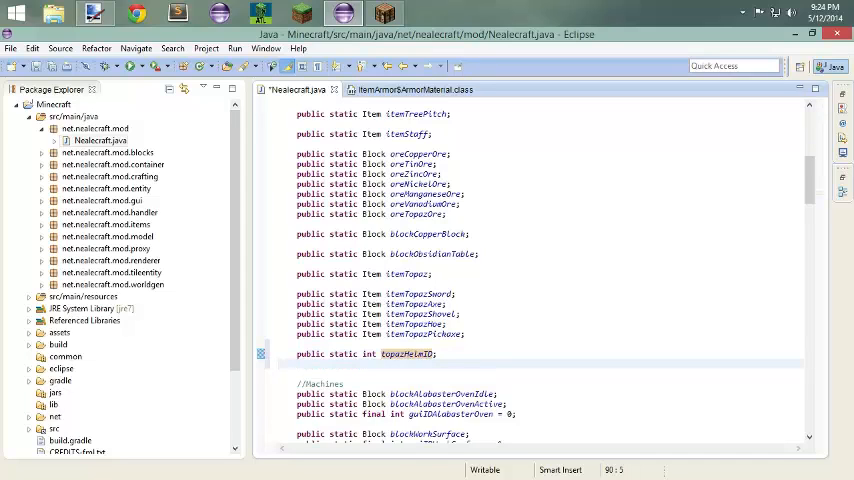
Declare the topazChestID and topazLegsID int fields, retyping the third field's name.
type("public static")
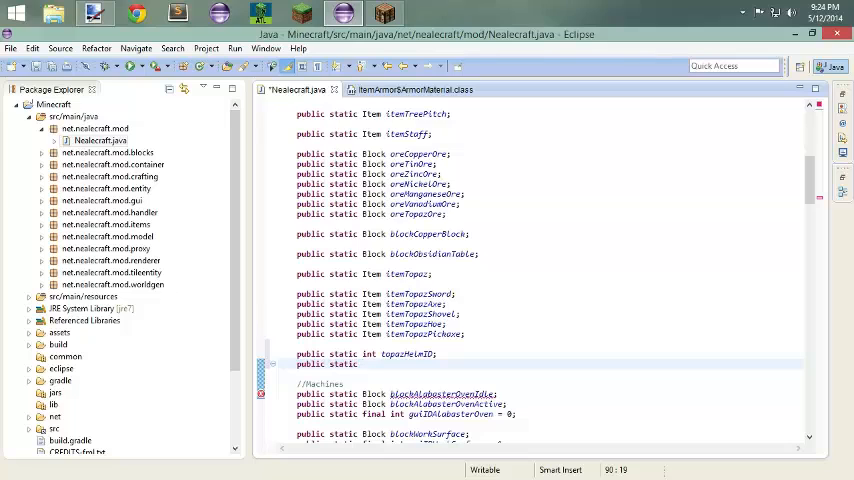
type("int")
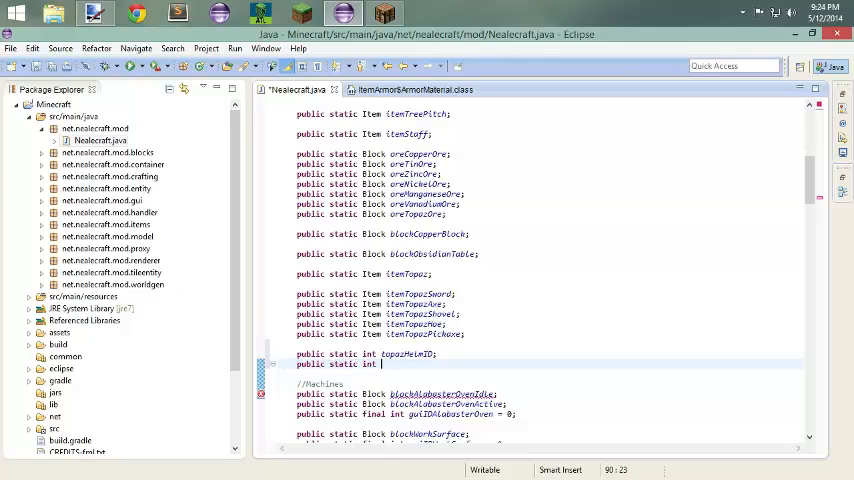
type("topazChest")
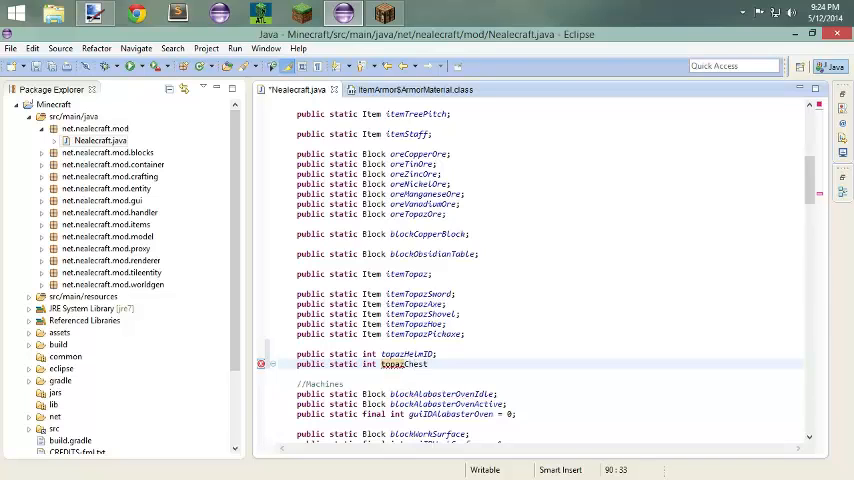
type("ID;")
type("public static int topazLeggin")
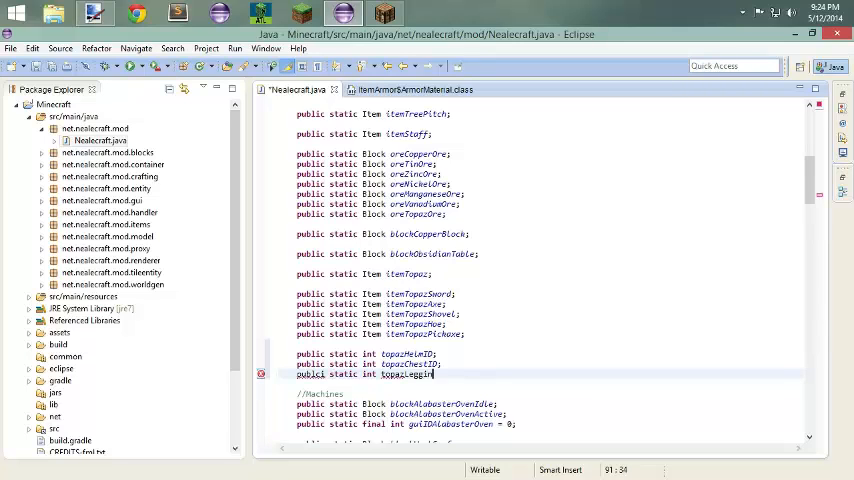
double_click(404, 374)
type("public static int topazBoots")
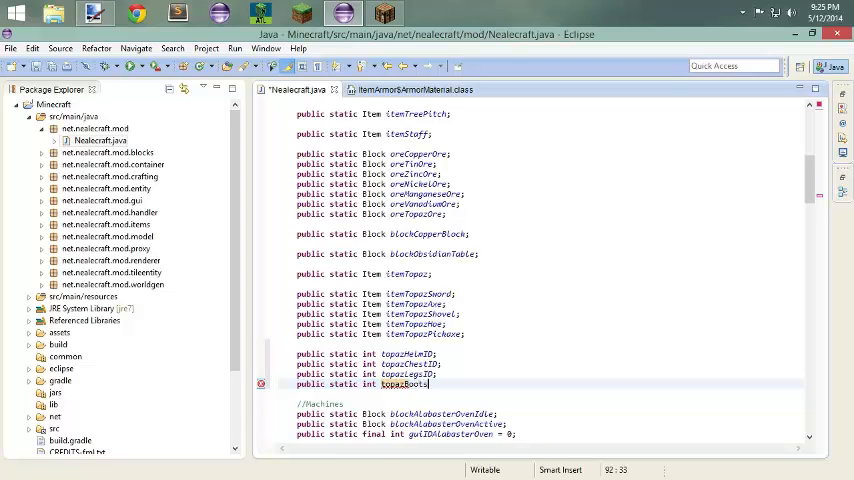
type("ID;")
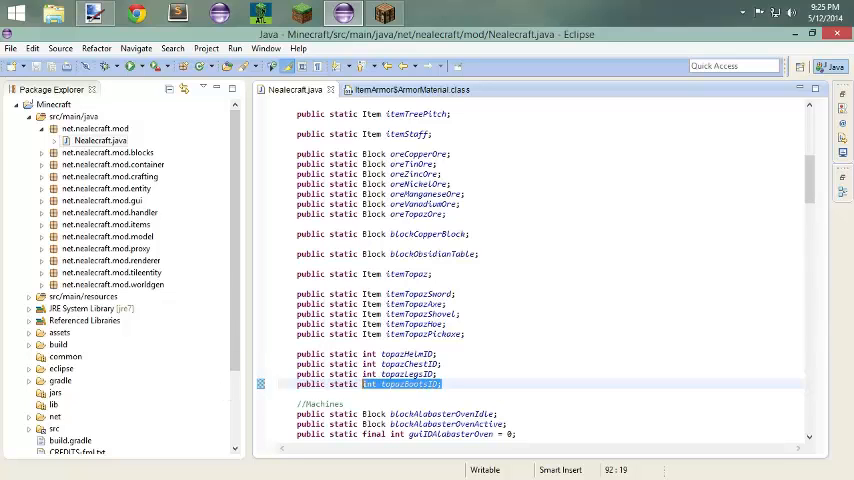
Expand src/main/resources in the Package Explorer to show the nealecraft asset folders.
scroll("up", 3)
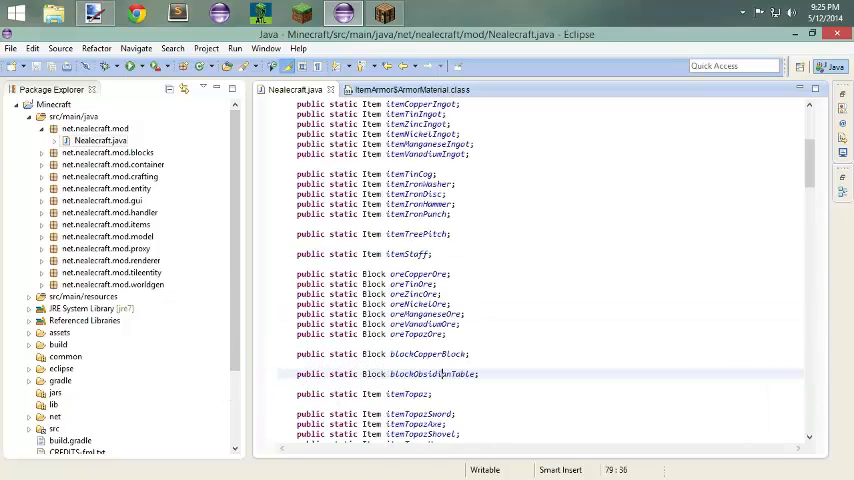
scroll("up", 3)
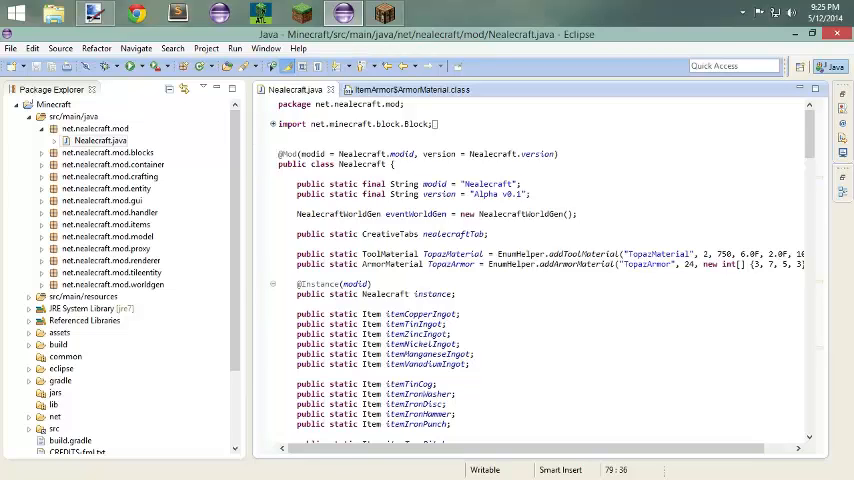
mouse_move(200, 248)
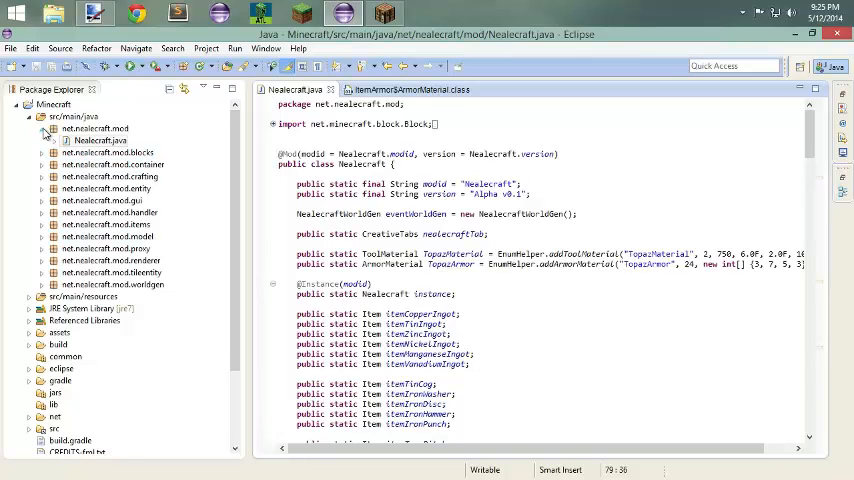
left_click(30, 284)
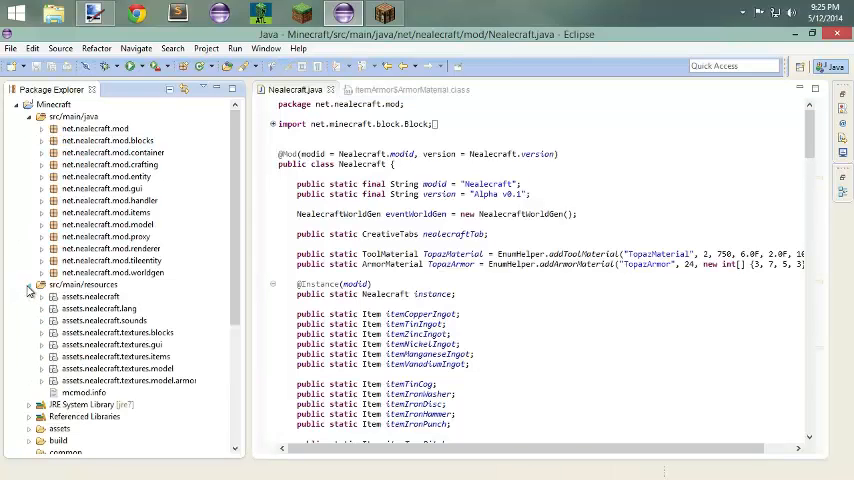
left_click(90, 296)
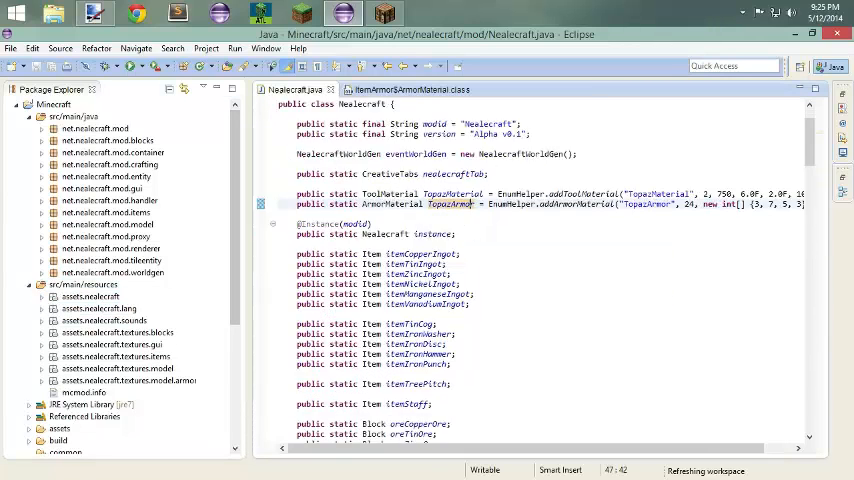
scroll("down", 3)
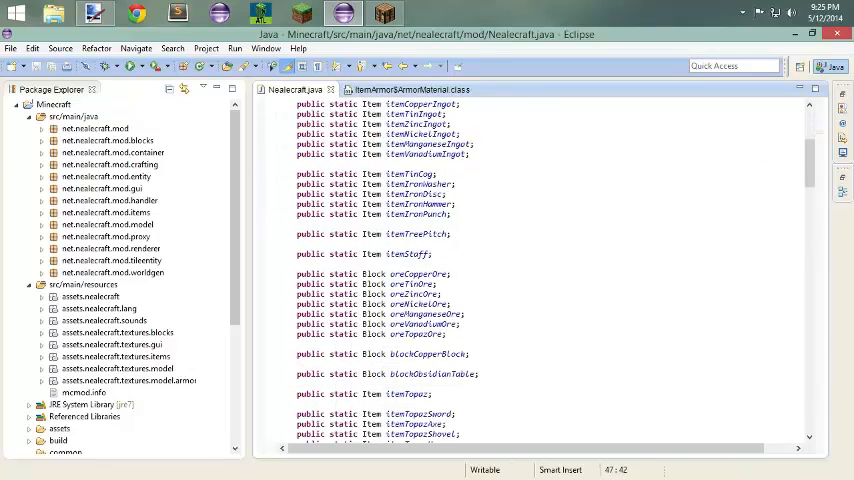